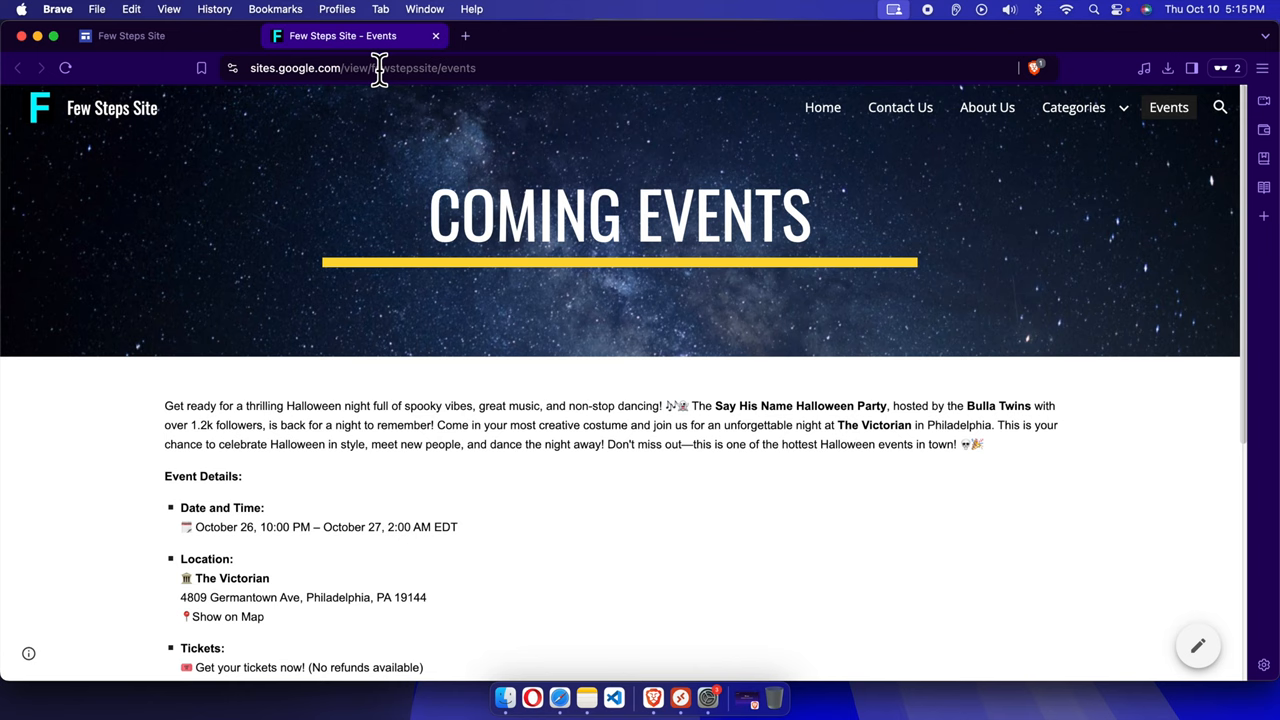
pyautogui.moveTo(860, 135)
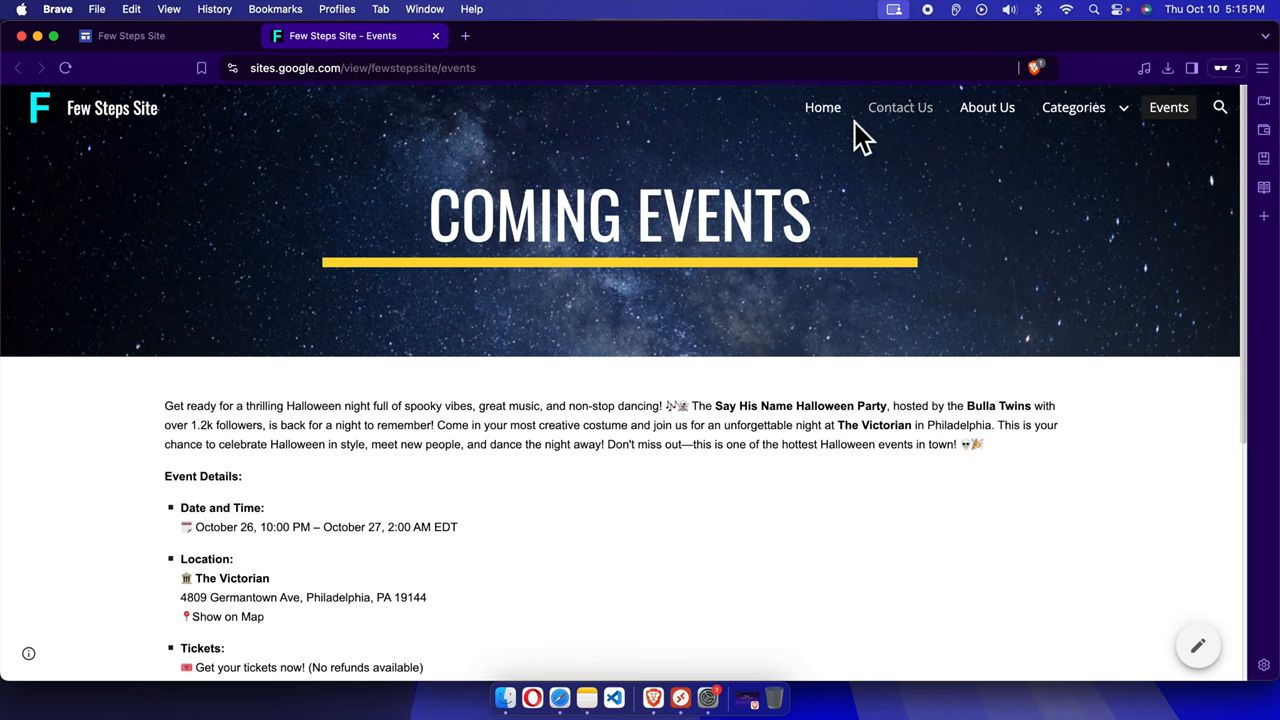
pyautogui.moveTo(878, 138)
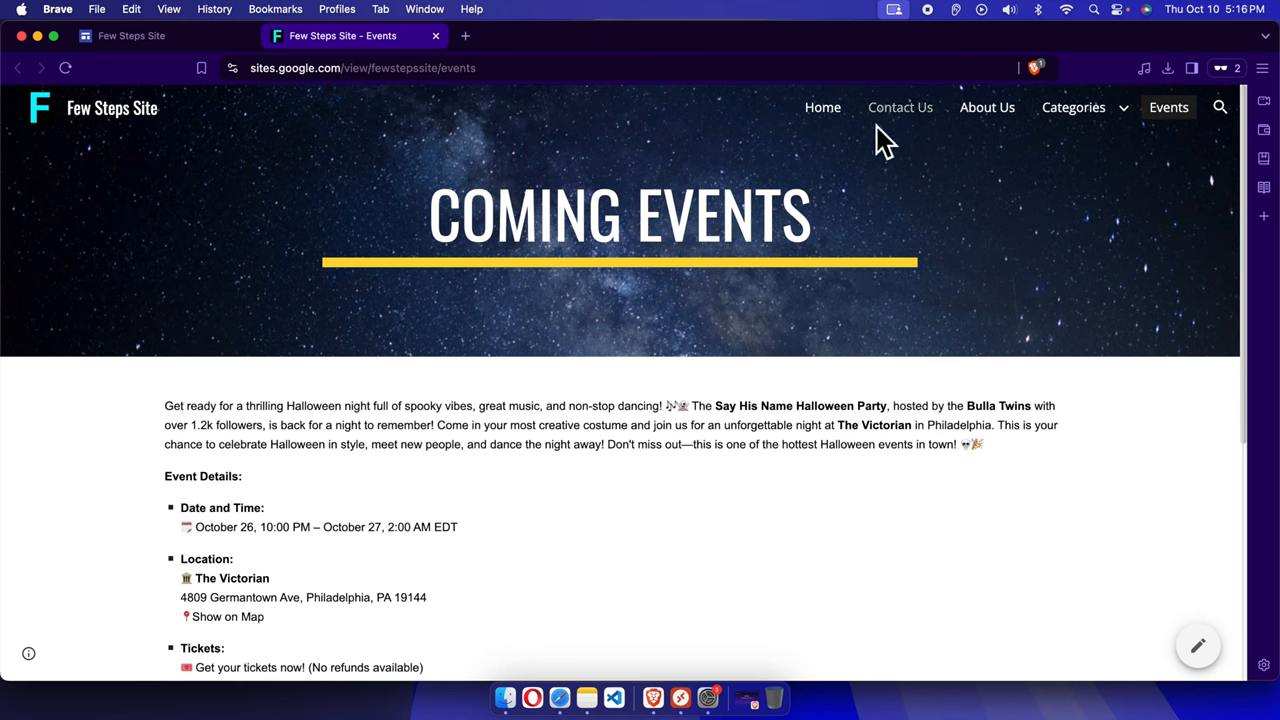
pyautogui.moveTo(878, 160)
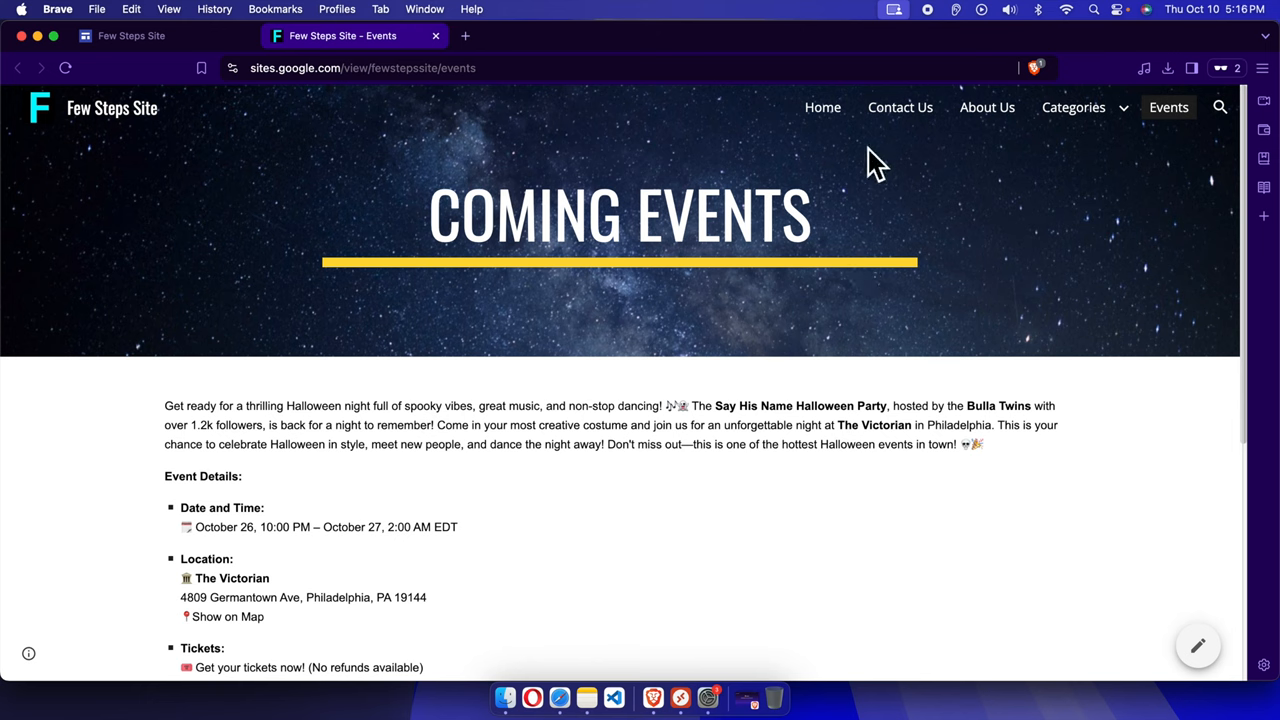
pyautogui.moveTo(1028, 140)
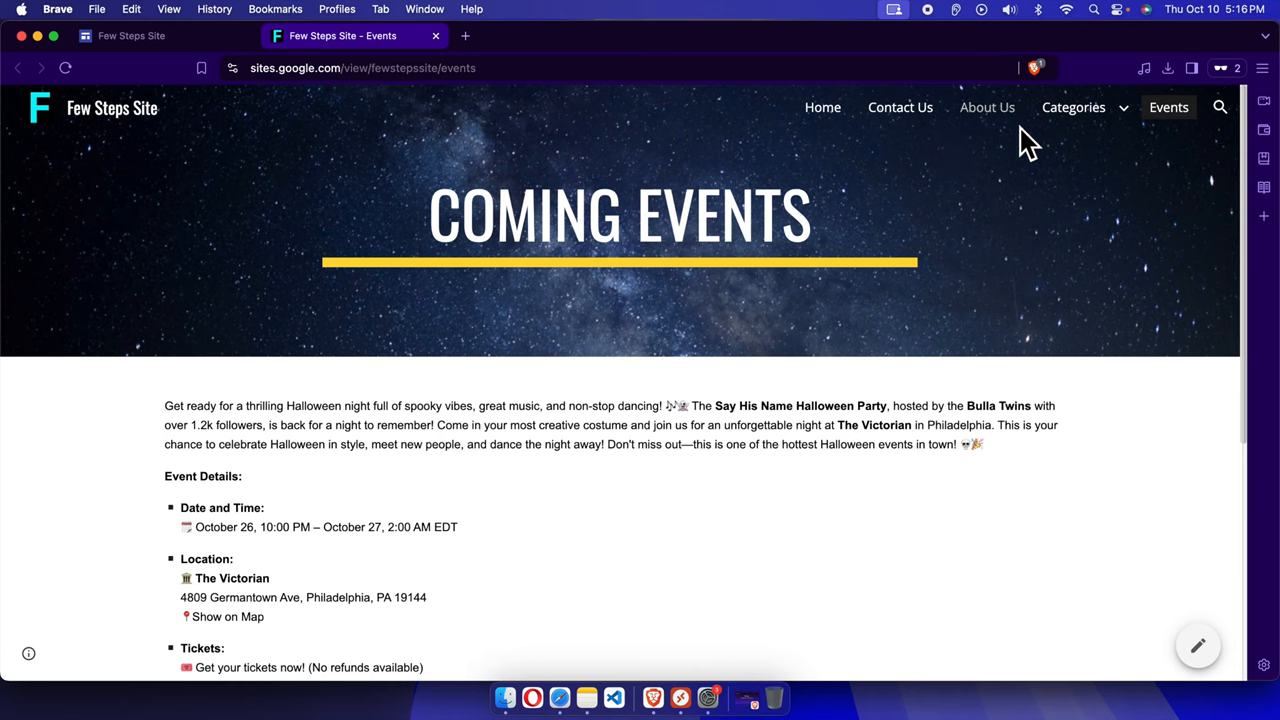
pyautogui.moveTo(917, 165)
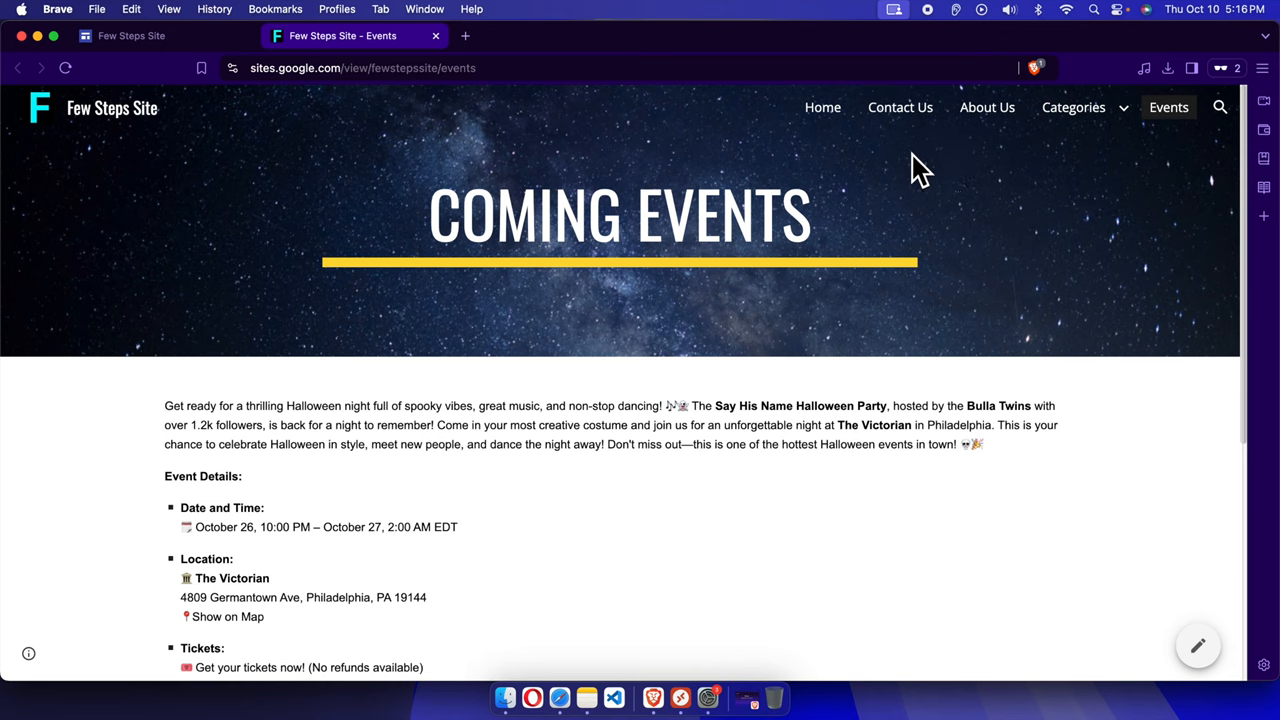
pyautogui.moveTo(1210, 140)
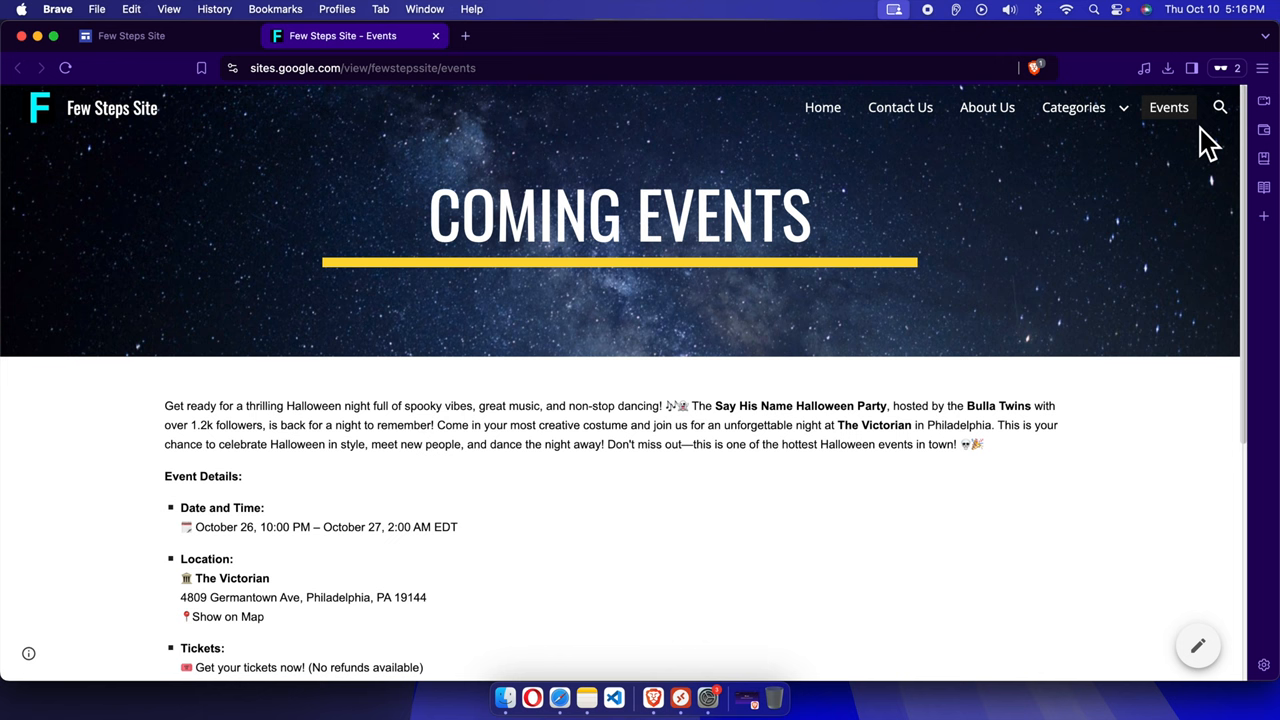
pyautogui.moveTo(915, 230)
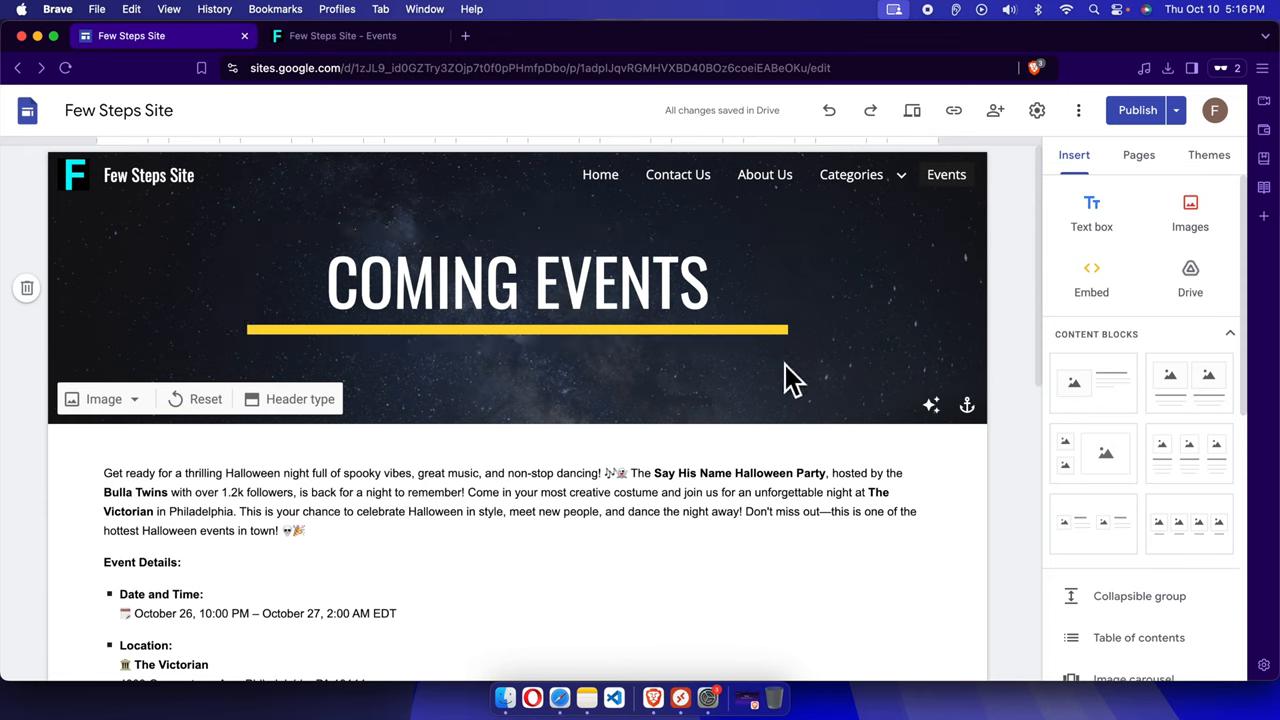
# - Click around the Events page header in the Google Sites editor
pyautogui.click(517, 282)
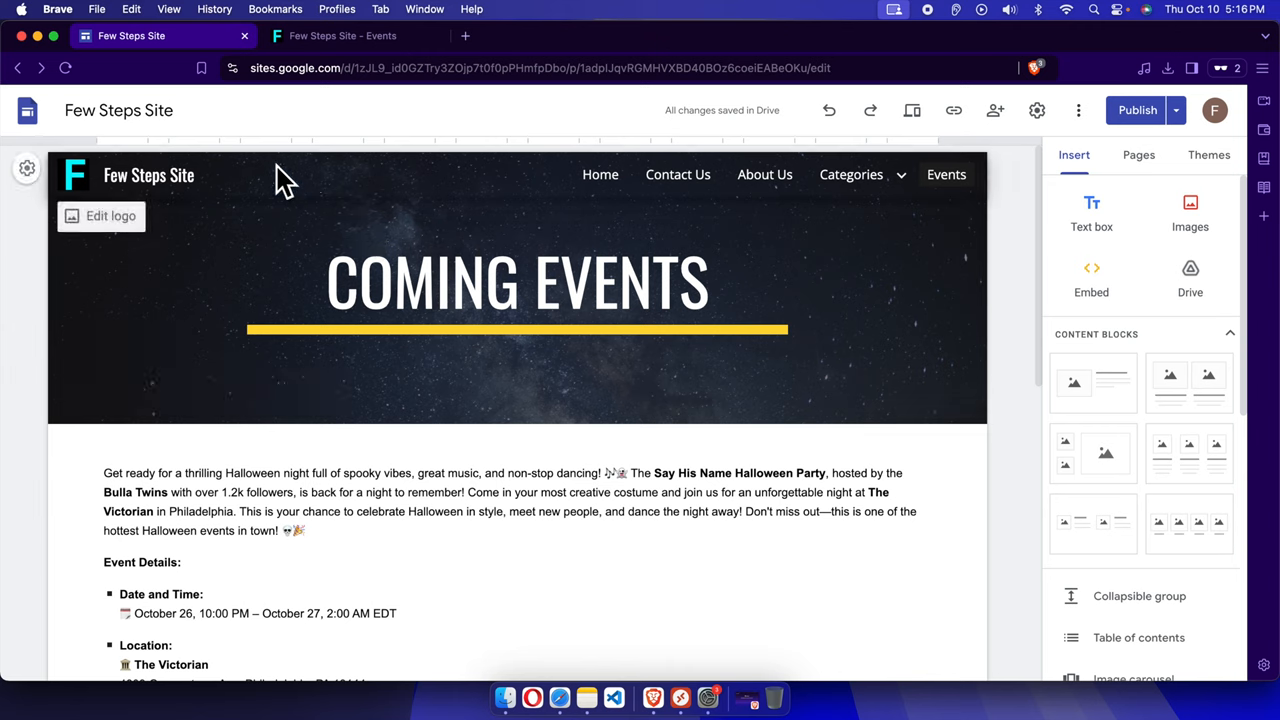
pyautogui.click(517, 280)
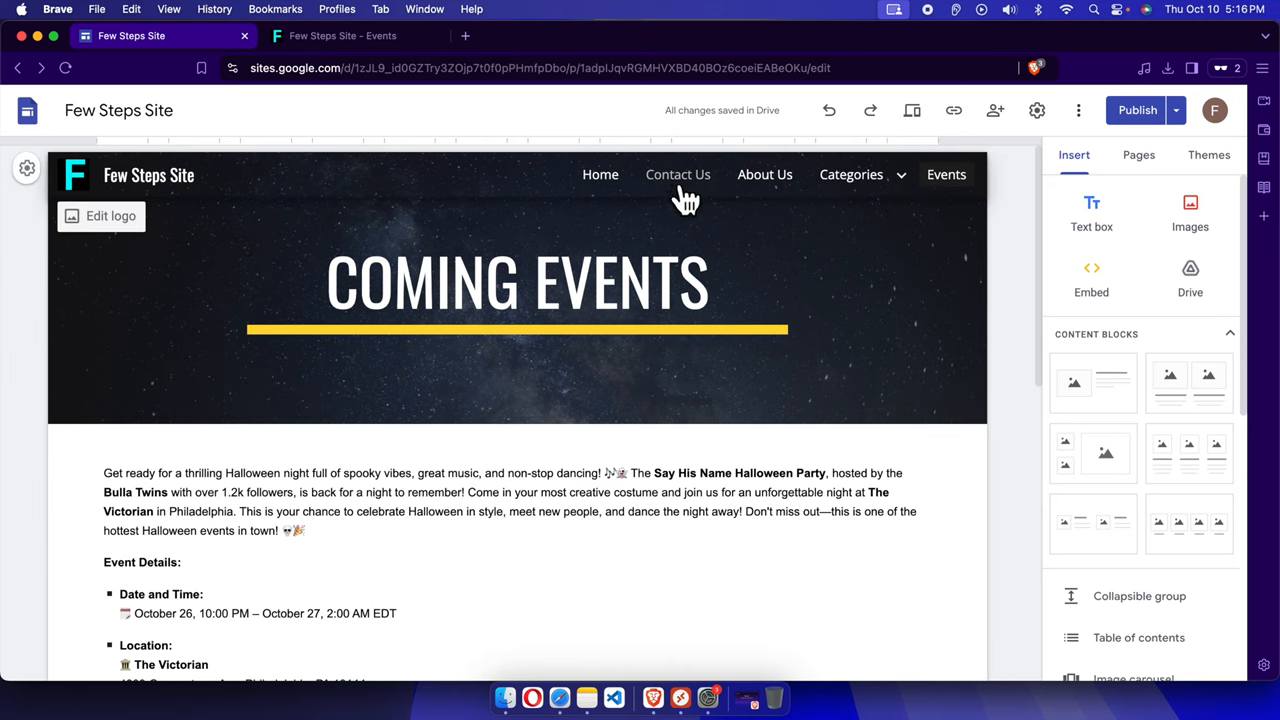
pyautogui.moveTo(985, 205)
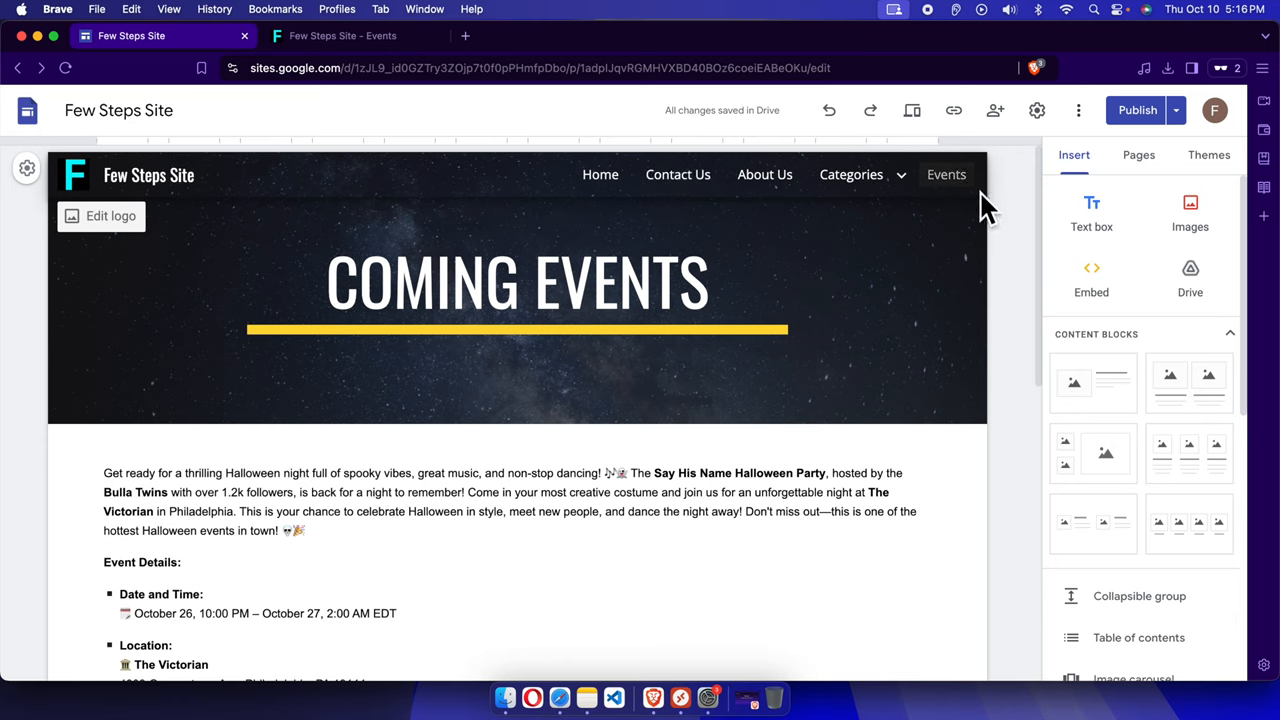
pyautogui.moveTo(1138, 155)
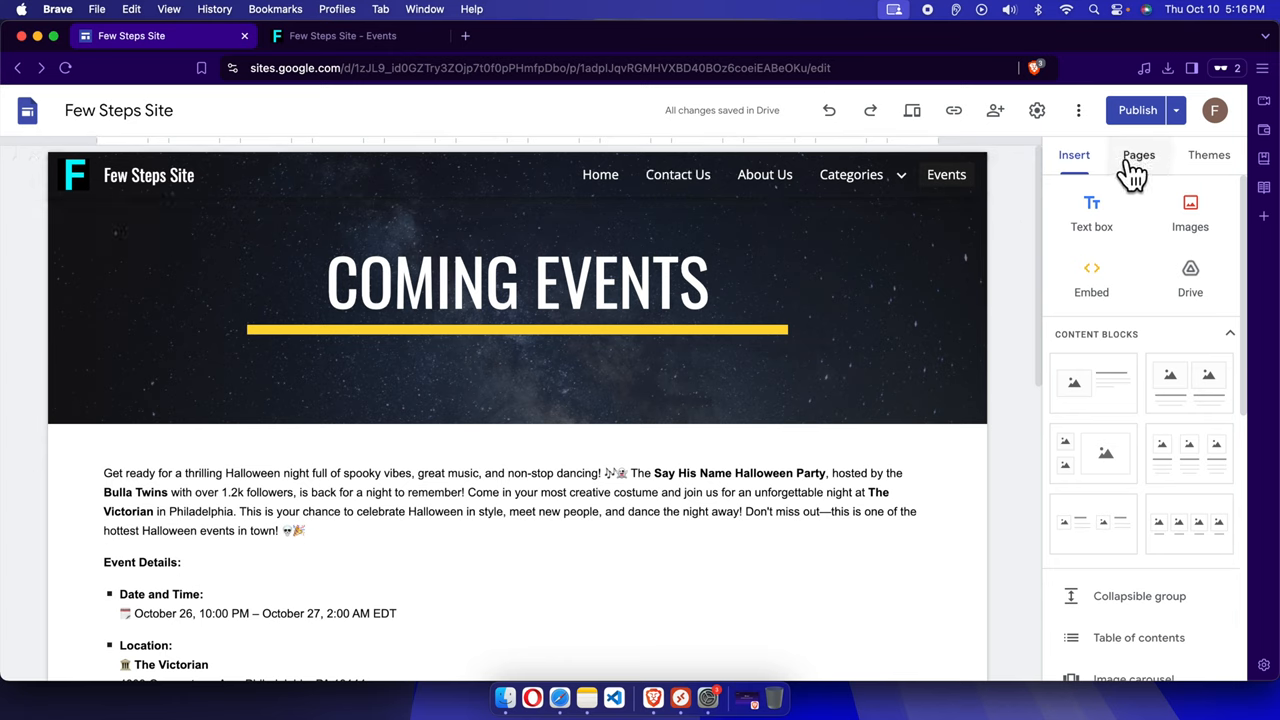
# - Open the Pages panel and expand Categories to show MacOS and Windows 11 subpages
pyautogui.click(1138, 155)
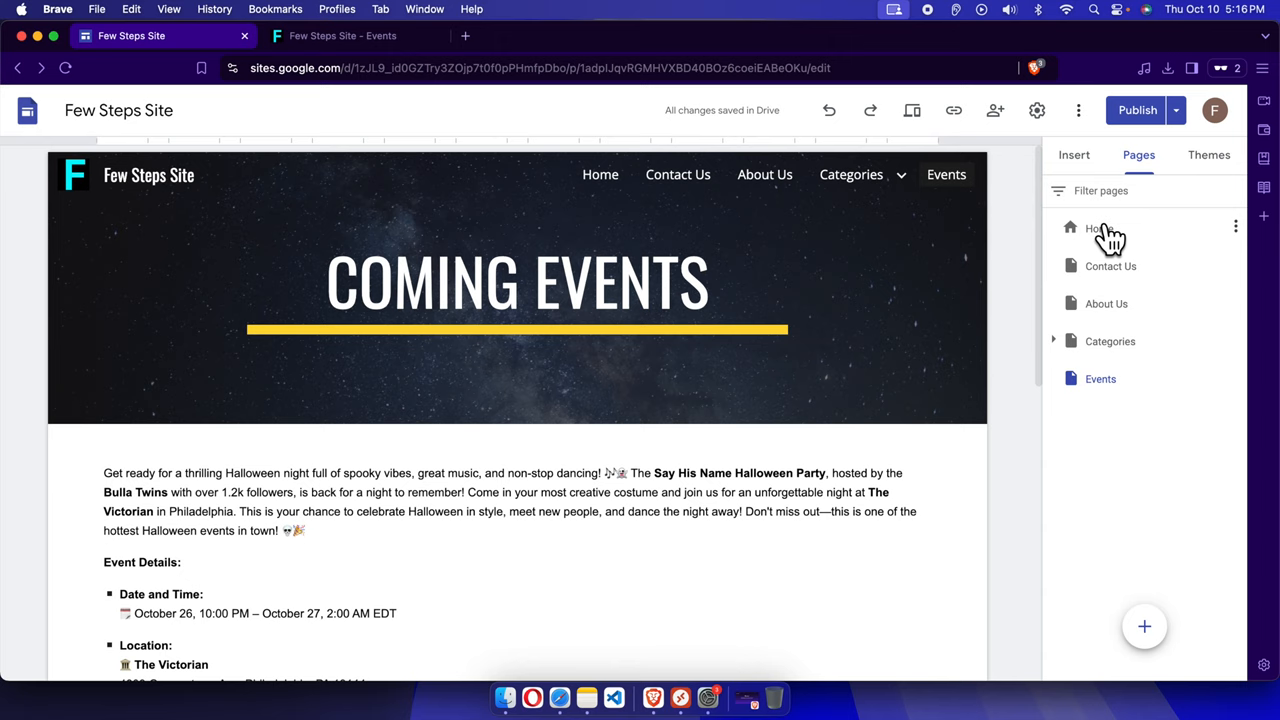
pyautogui.moveTo(1125, 230)
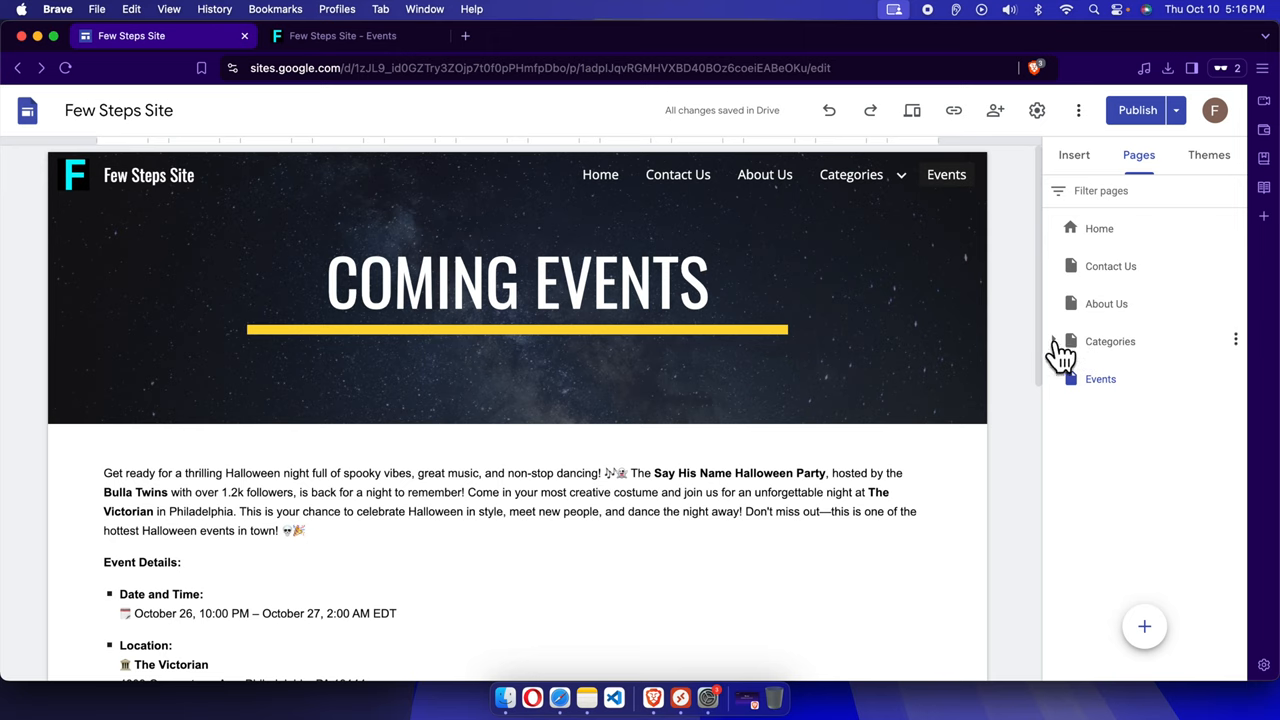
pyautogui.click(1053, 341)
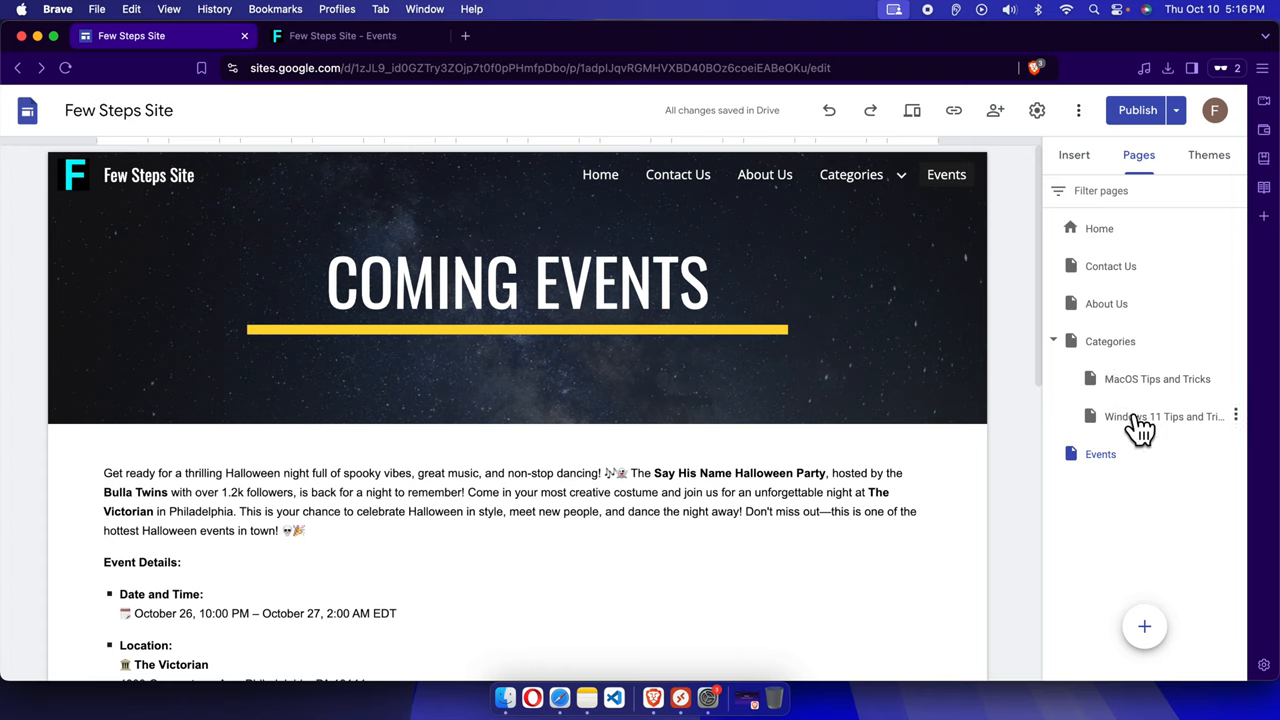
pyautogui.moveTo(1140, 416)
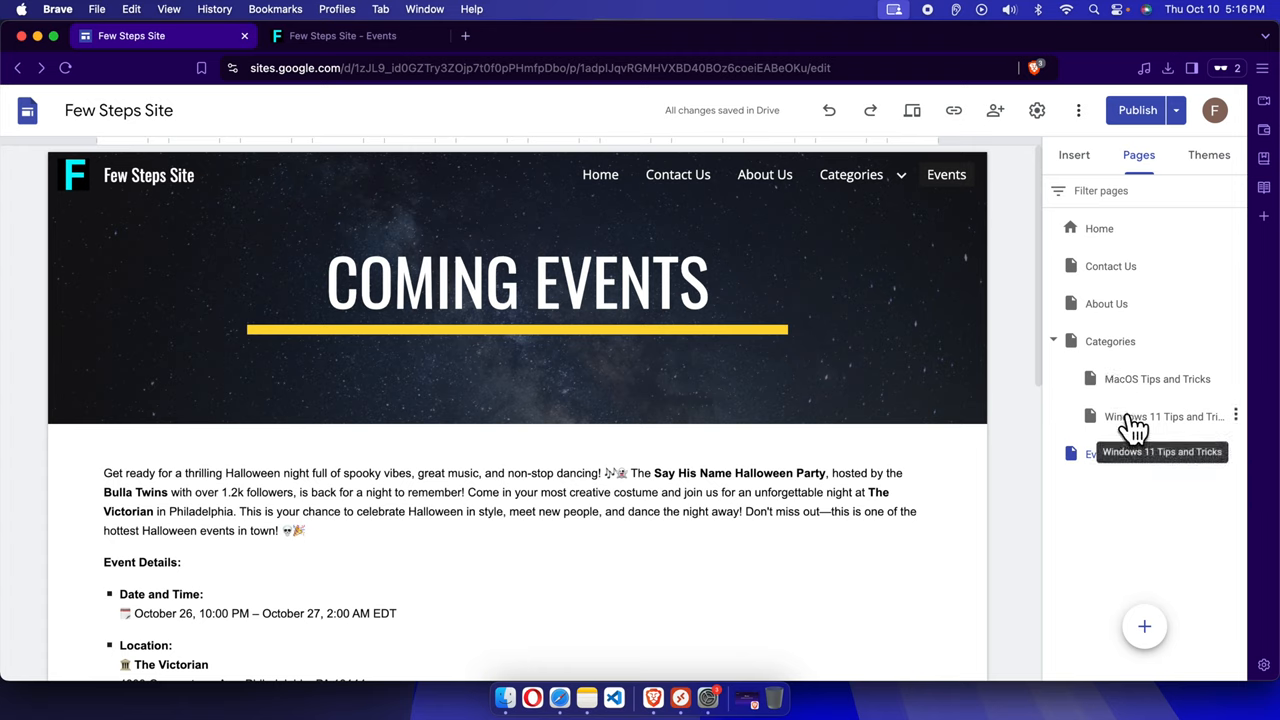
pyautogui.moveTo(1043, 458)
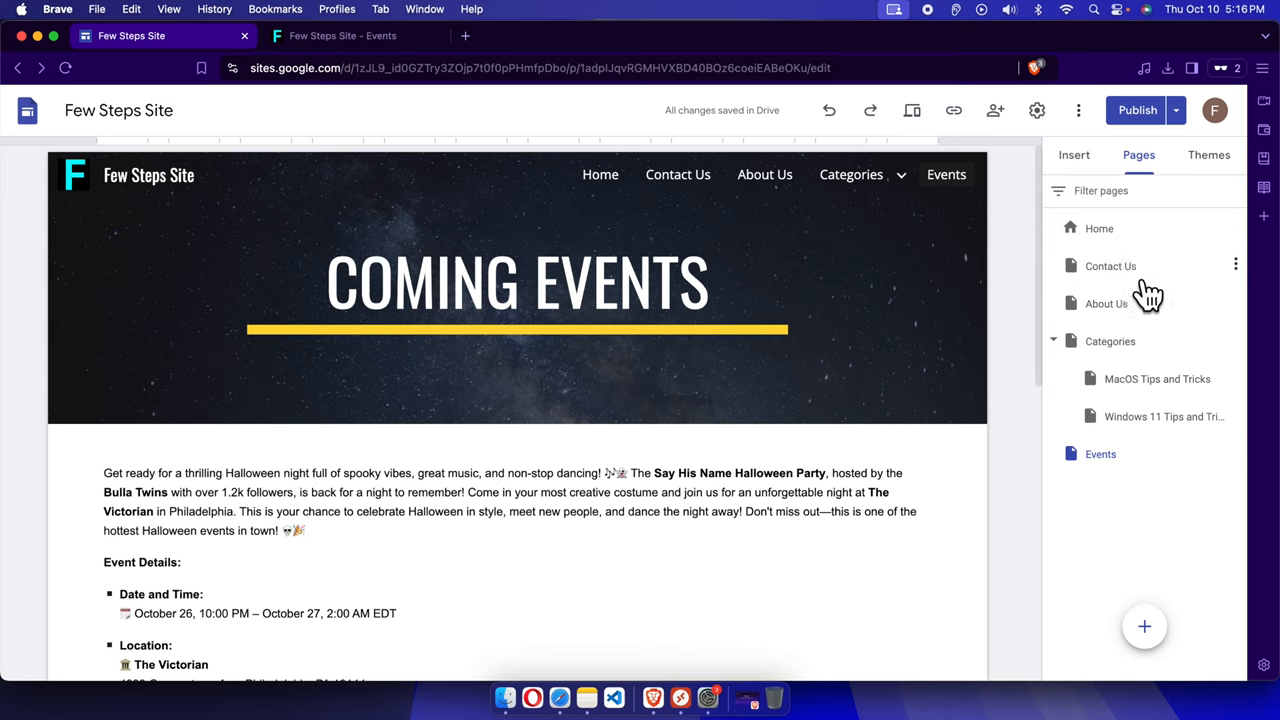
# - Drag Contact Us below Events, then start publishing to review the change
pyautogui.click(1110, 266)
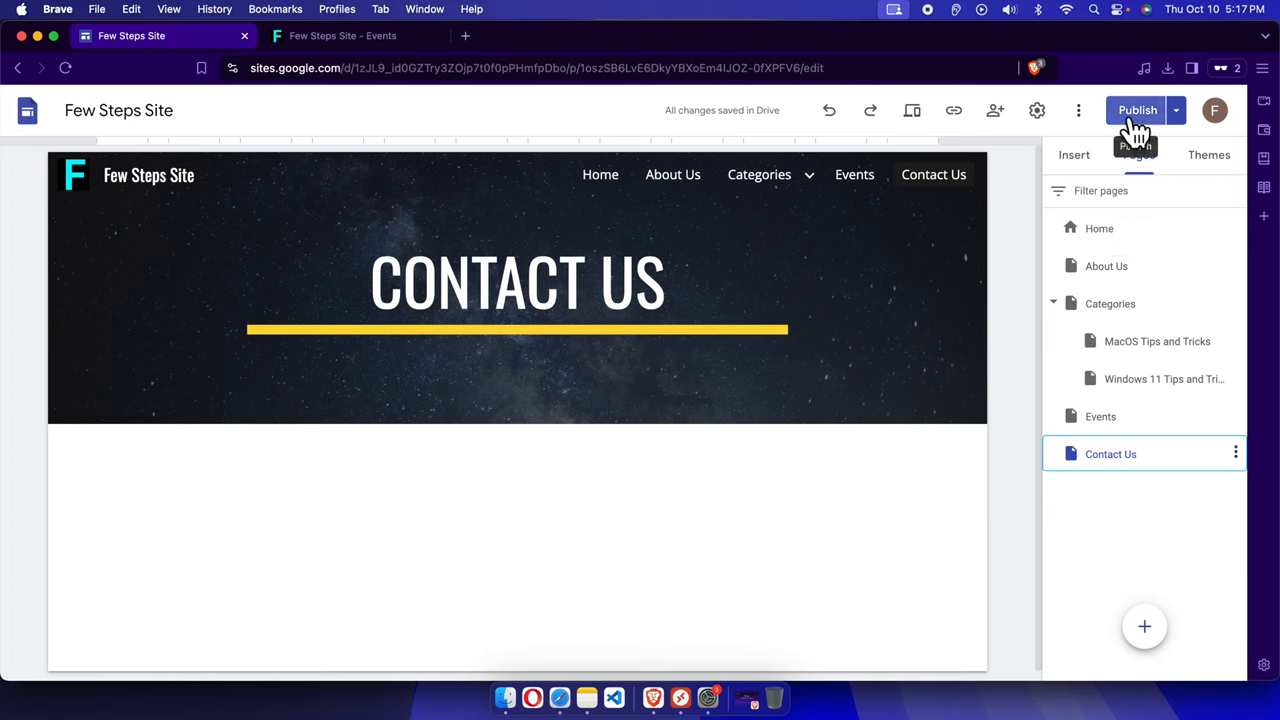
pyautogui.click(1137, 110)
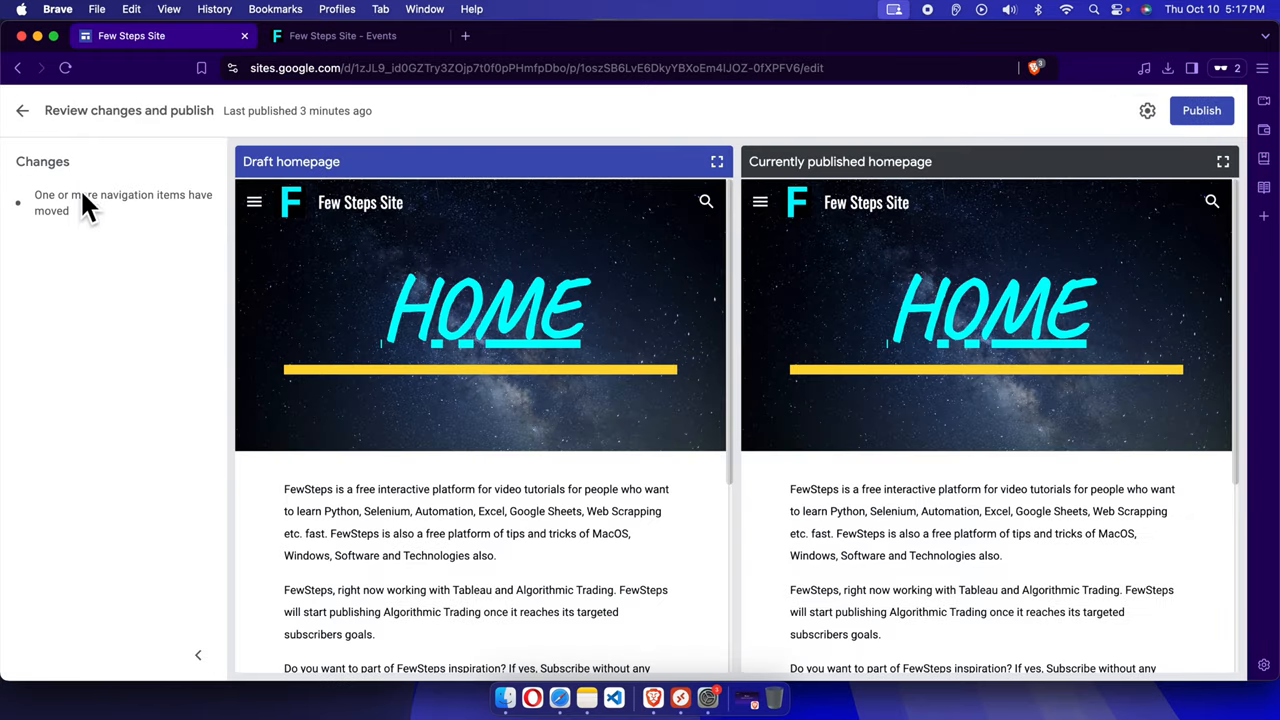
pyautogui.moveTo(1210, 167)
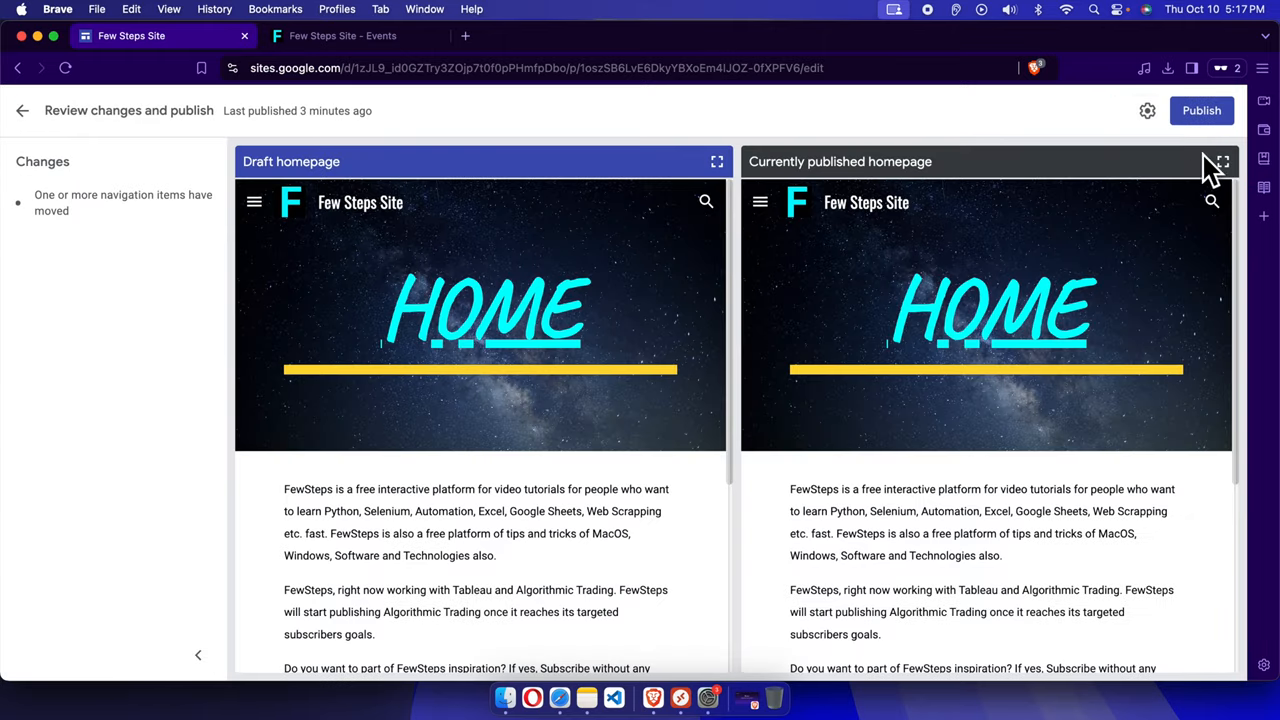
# - Confirm Publish on the Review changes screen
pyautogui.click(1201, 110)
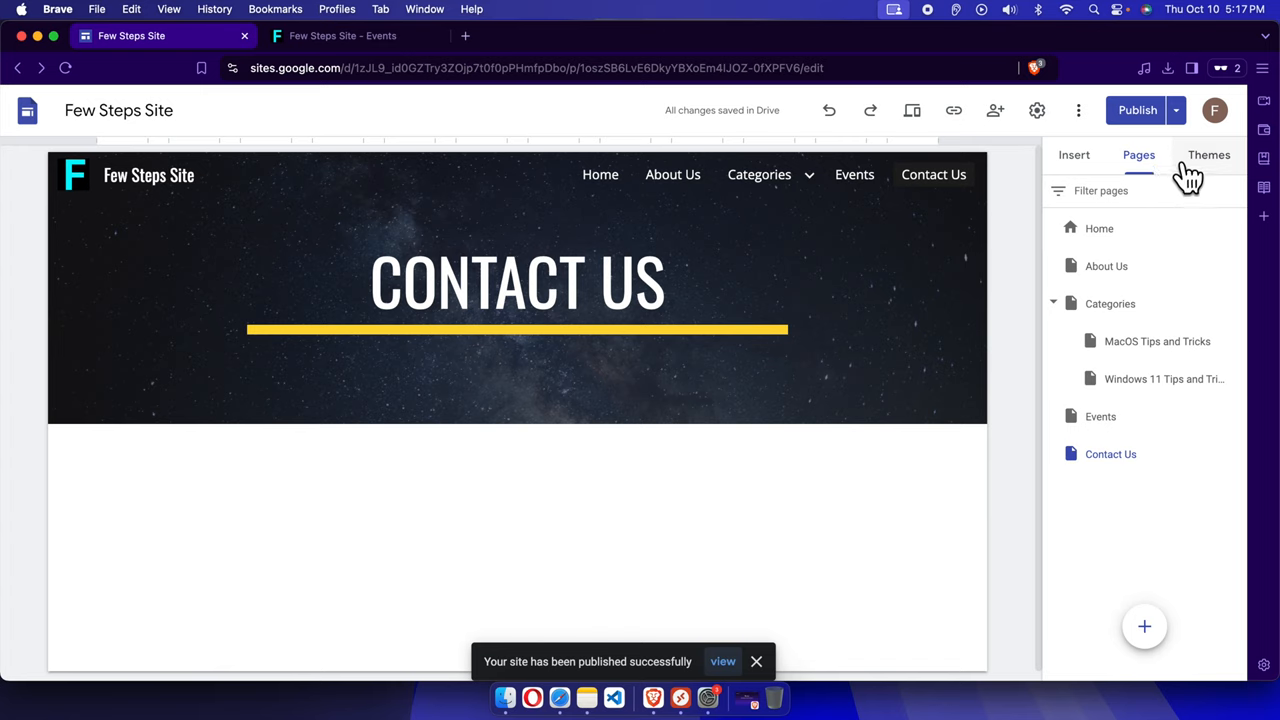
pyautogui.moveTo(933, 185)
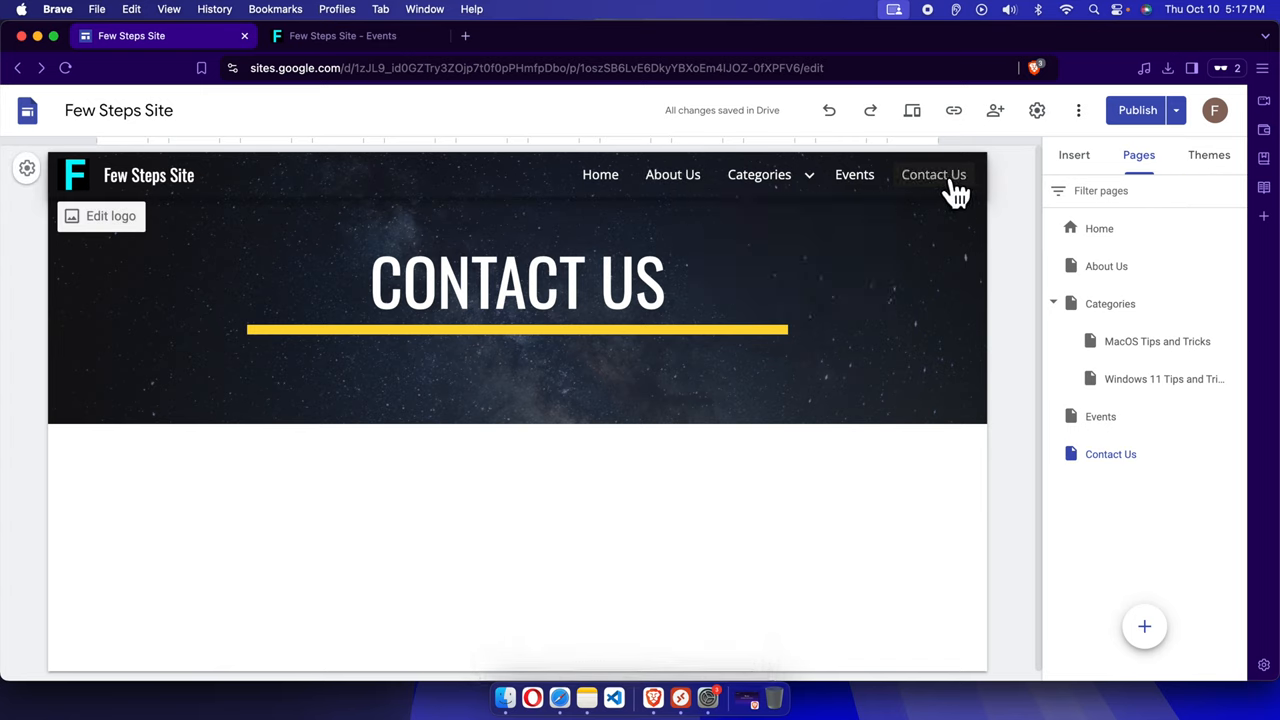
pyautogui.moveTo(1176, 120)
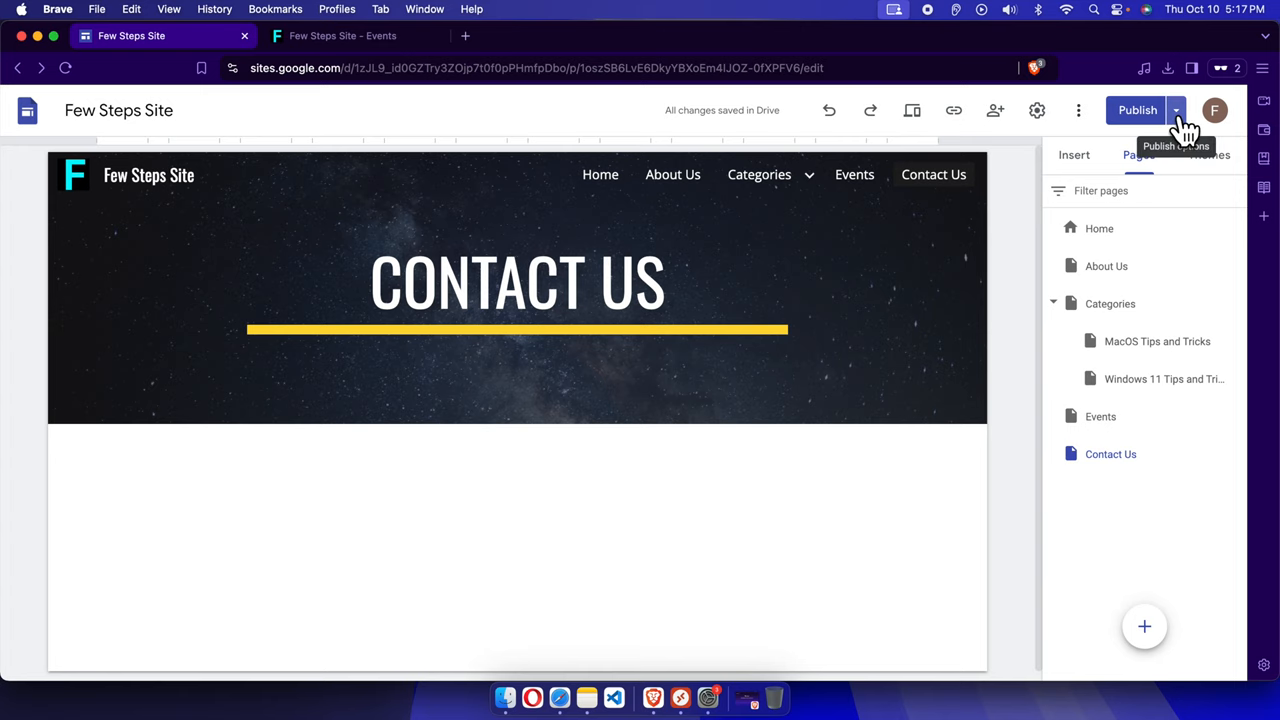
# - Open View published site from the Publish dropdown
pyautogui.click(1176, 110)
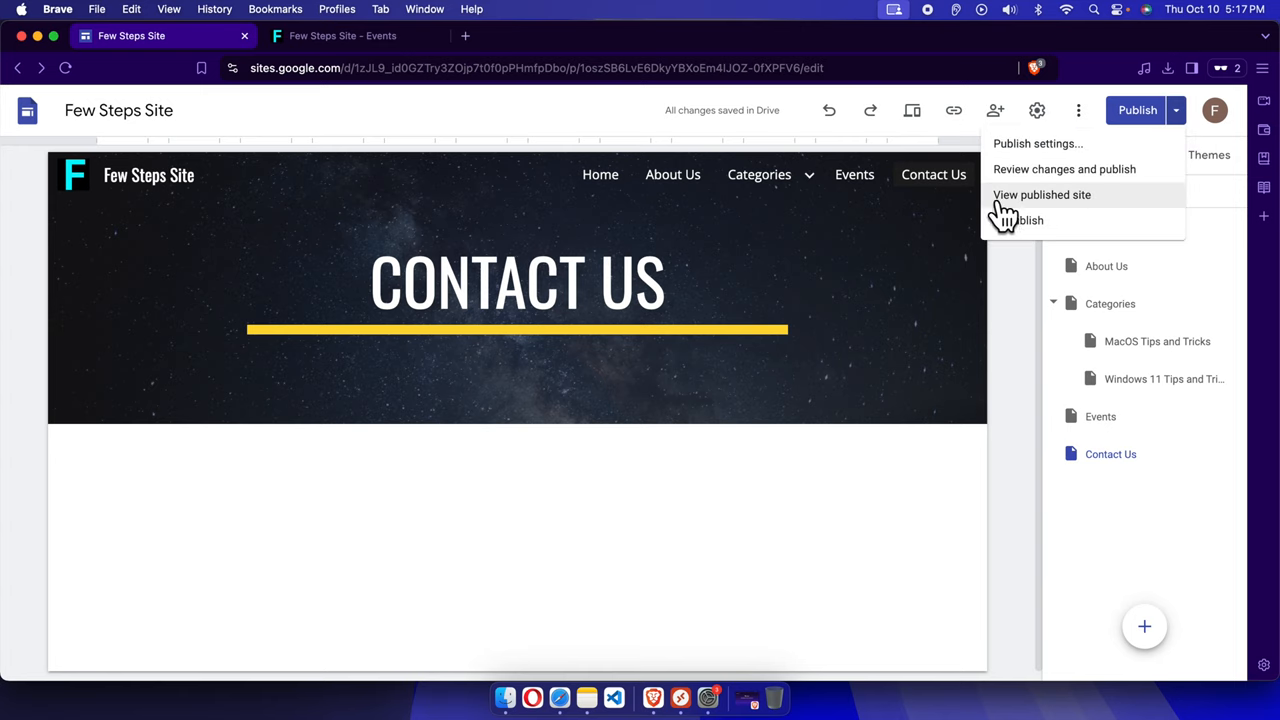
pyautogui.click(1041, 194)
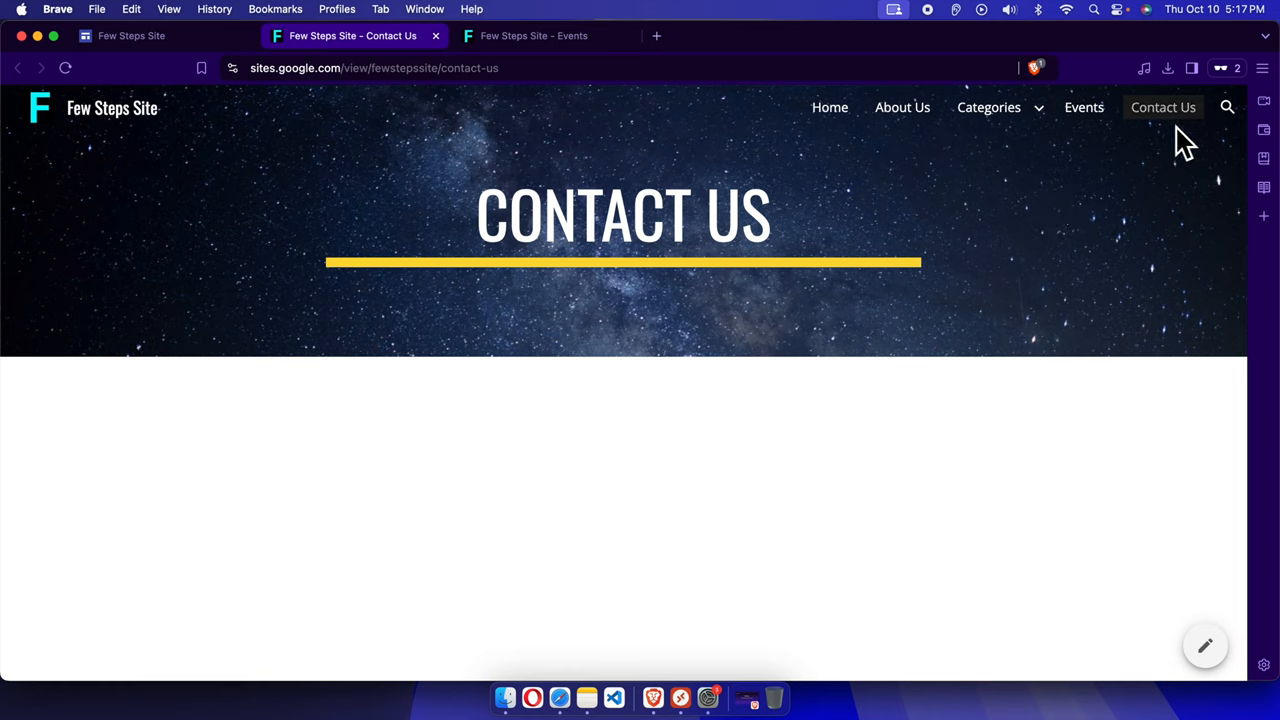
# - Switch tabs and check the Categories dropdown lists both tips subpages
pyautogui.click(989, 107)
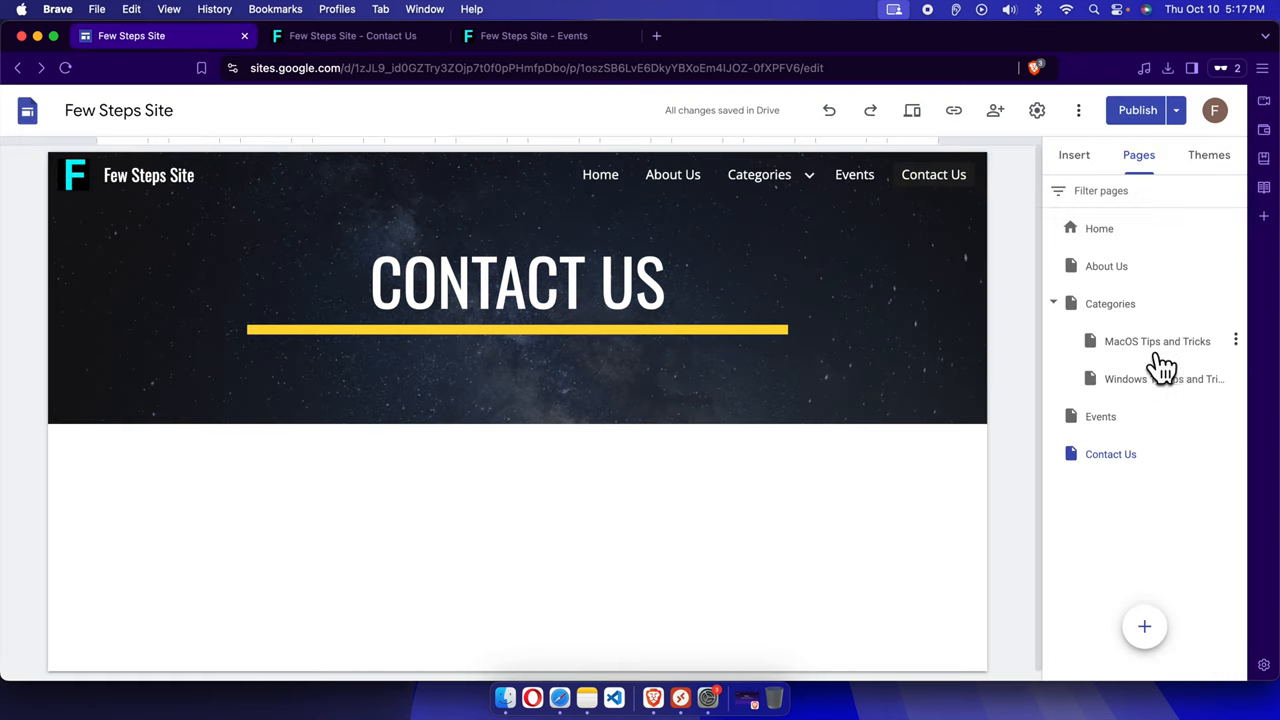
pyautogui.moveTo(1105, 365)
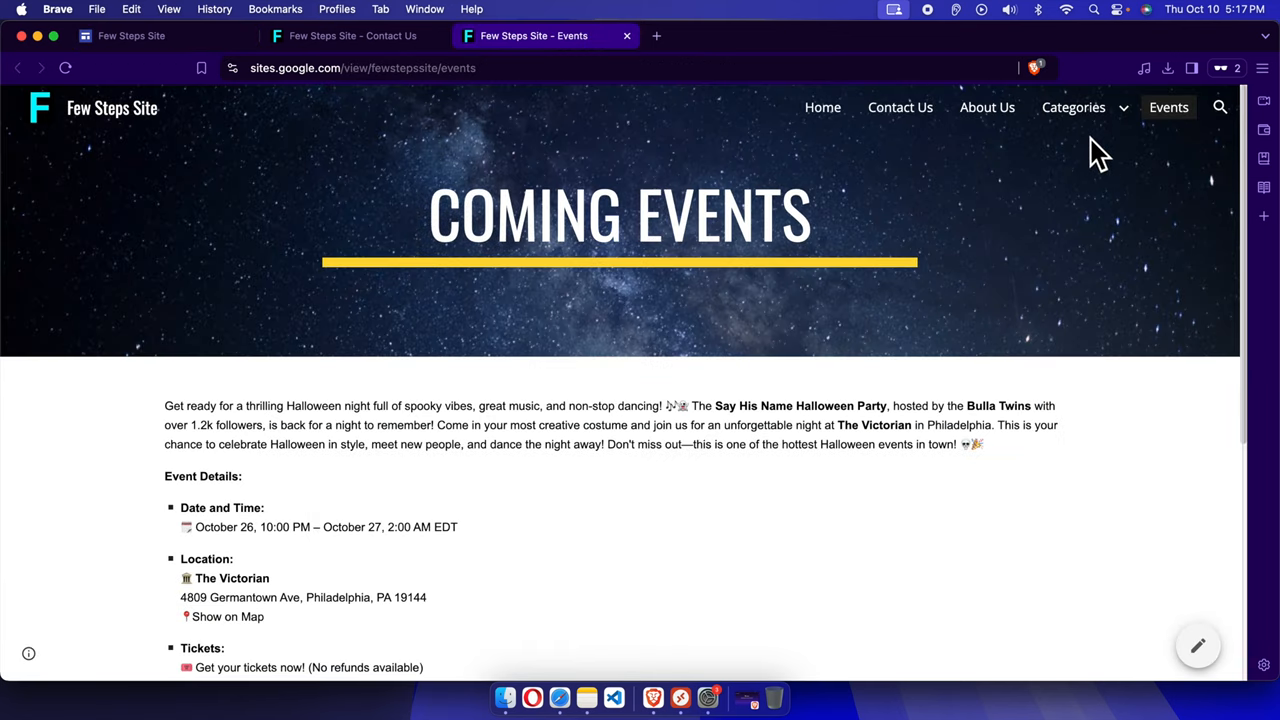
pyautogui.click(1073, 107)
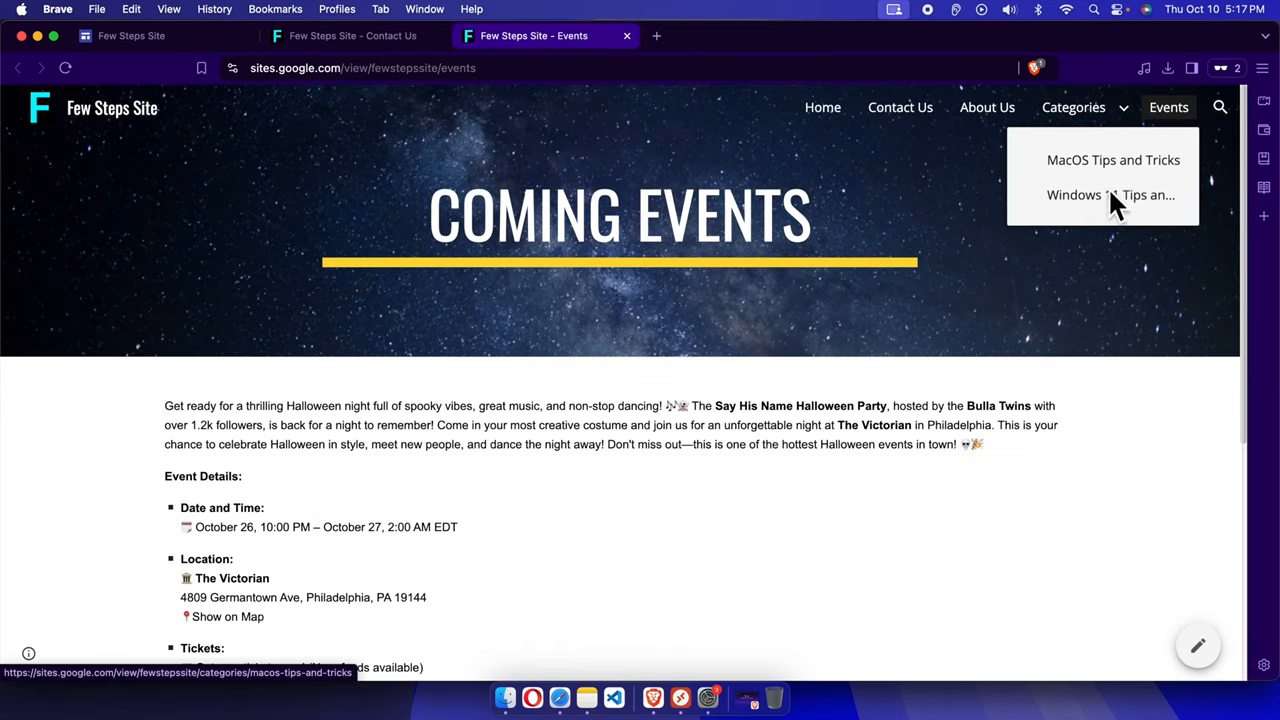
pyautogui.moveTo(1060, 168)
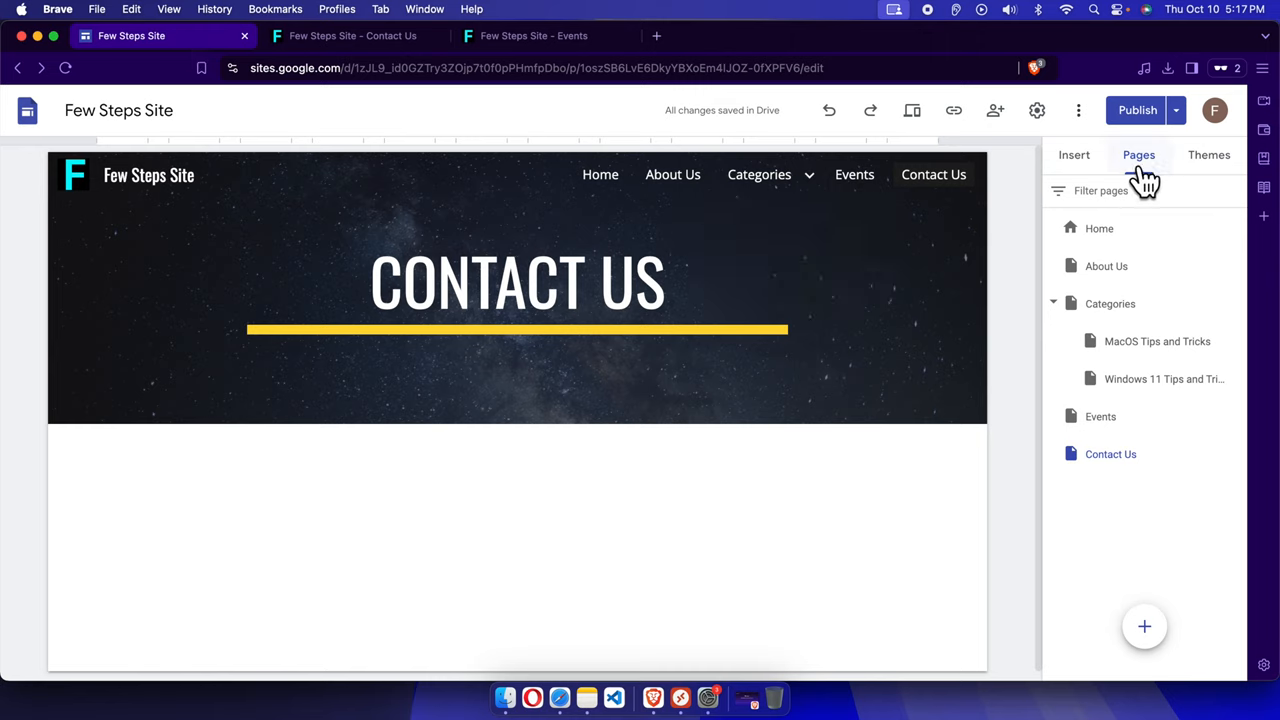
pyautogui.moveTo(1128, 388)
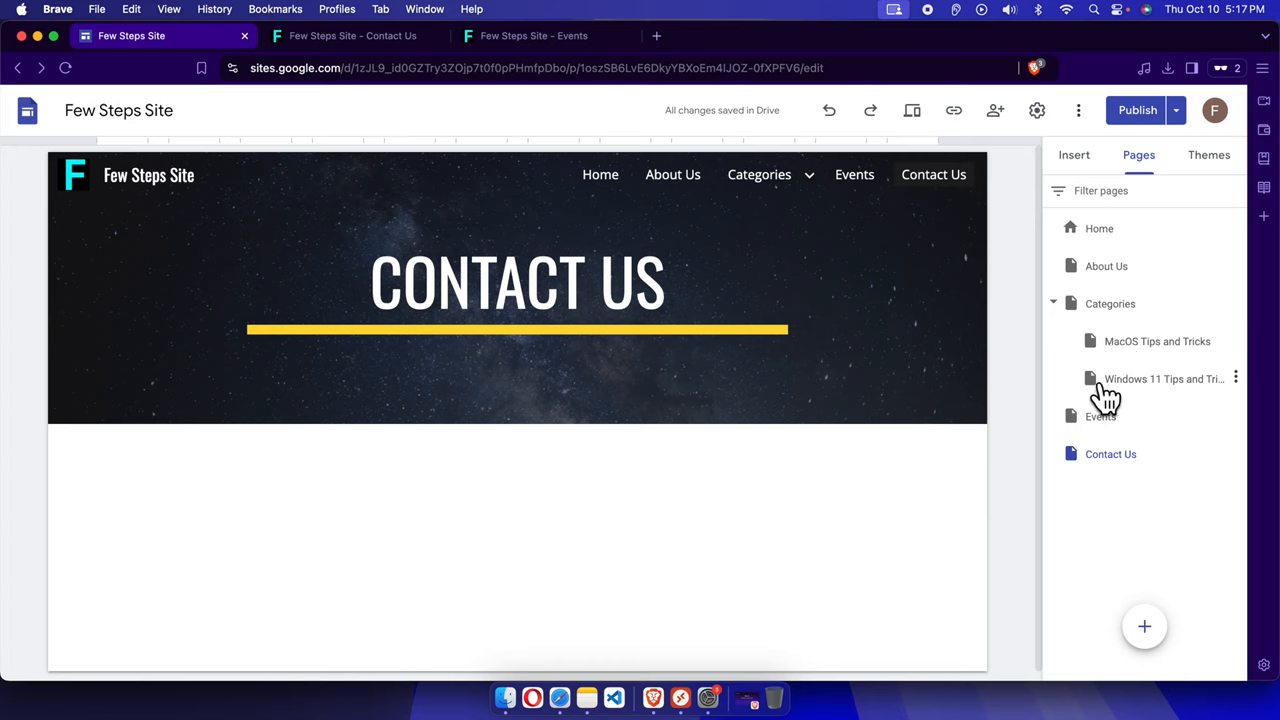
pyautogui.moveTo(1110, 385)
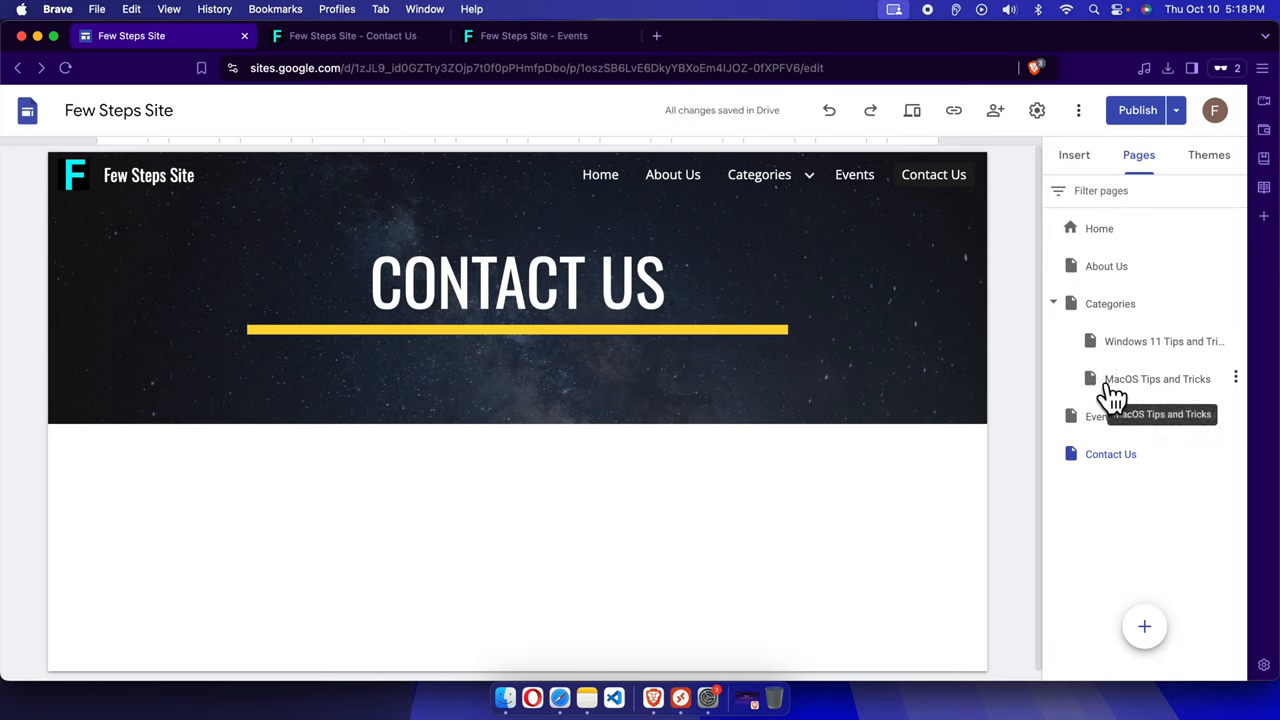
pyautogui.moveTo(1127, 415)
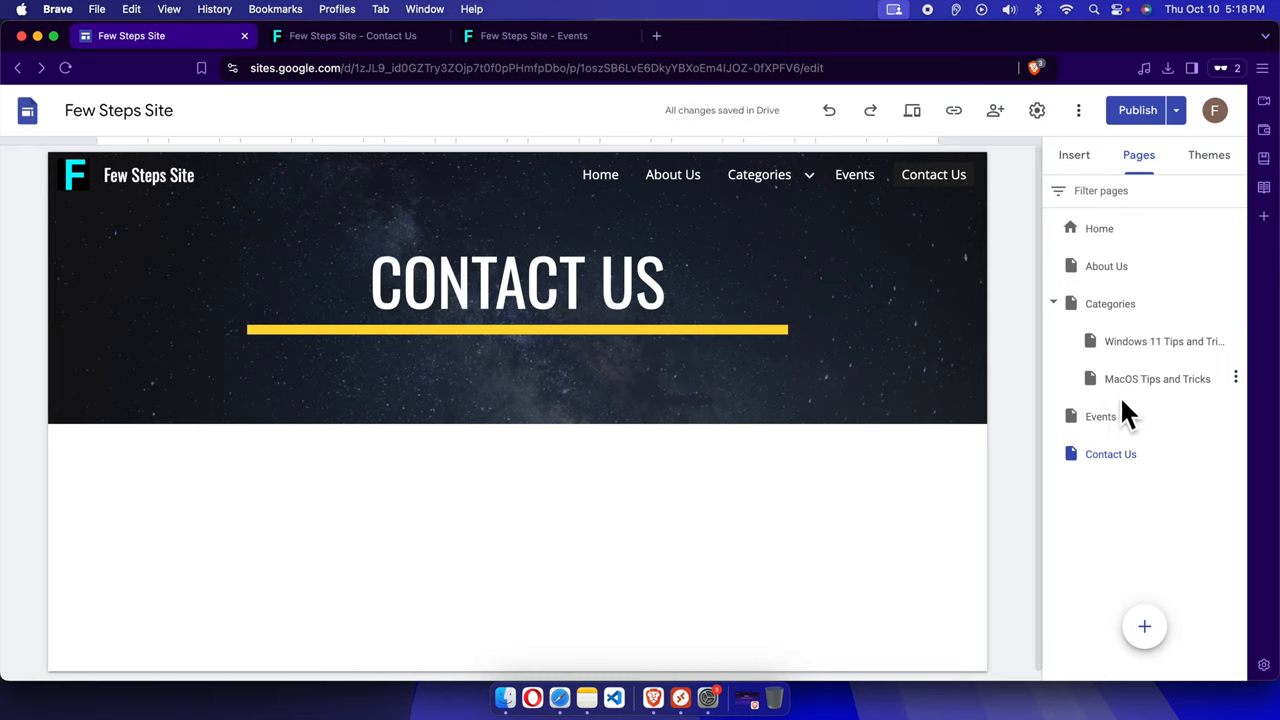
pyautogui.moveTo(1165, 285)
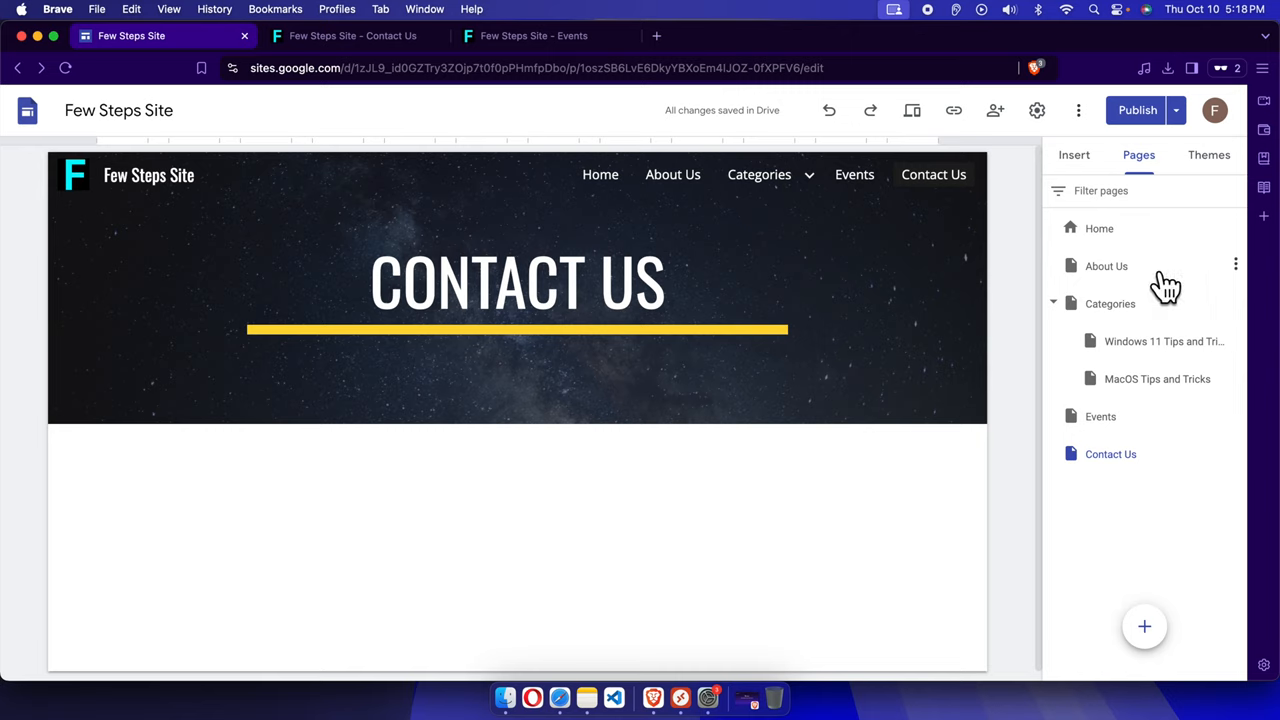
pyautogui.moveTo(1100, 307)
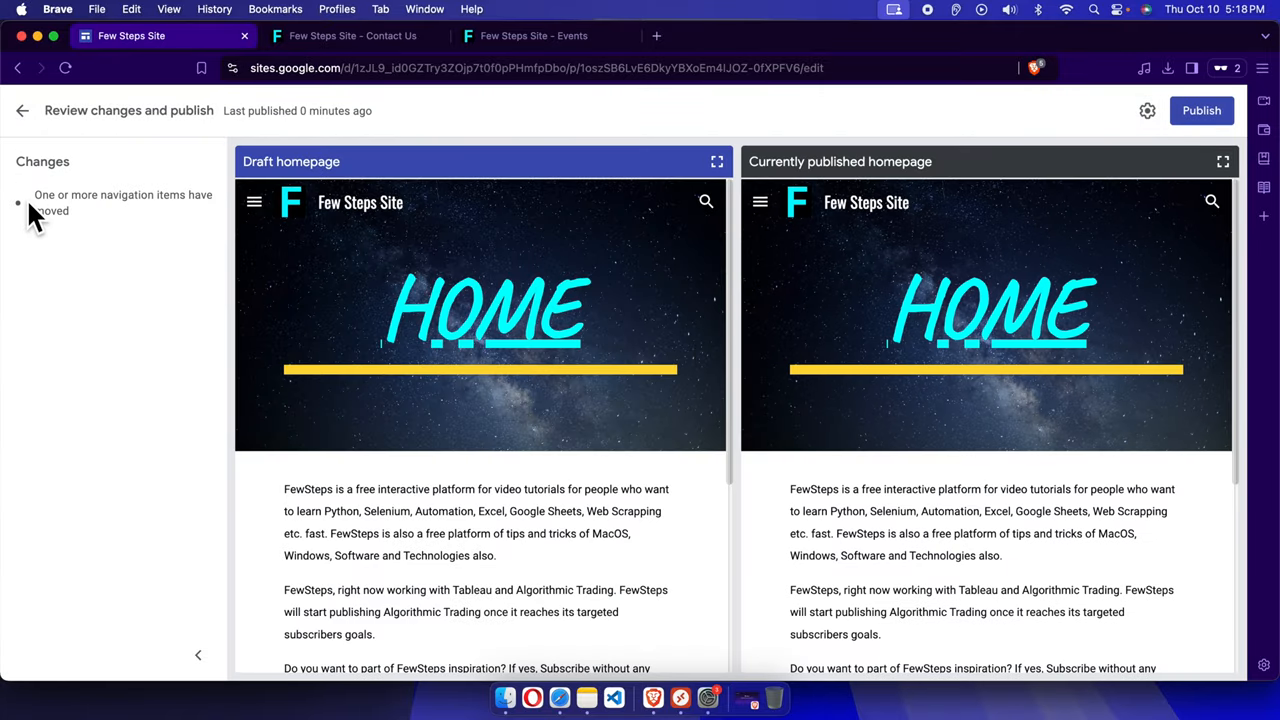
pyautogui.moveTo(1190, 150)
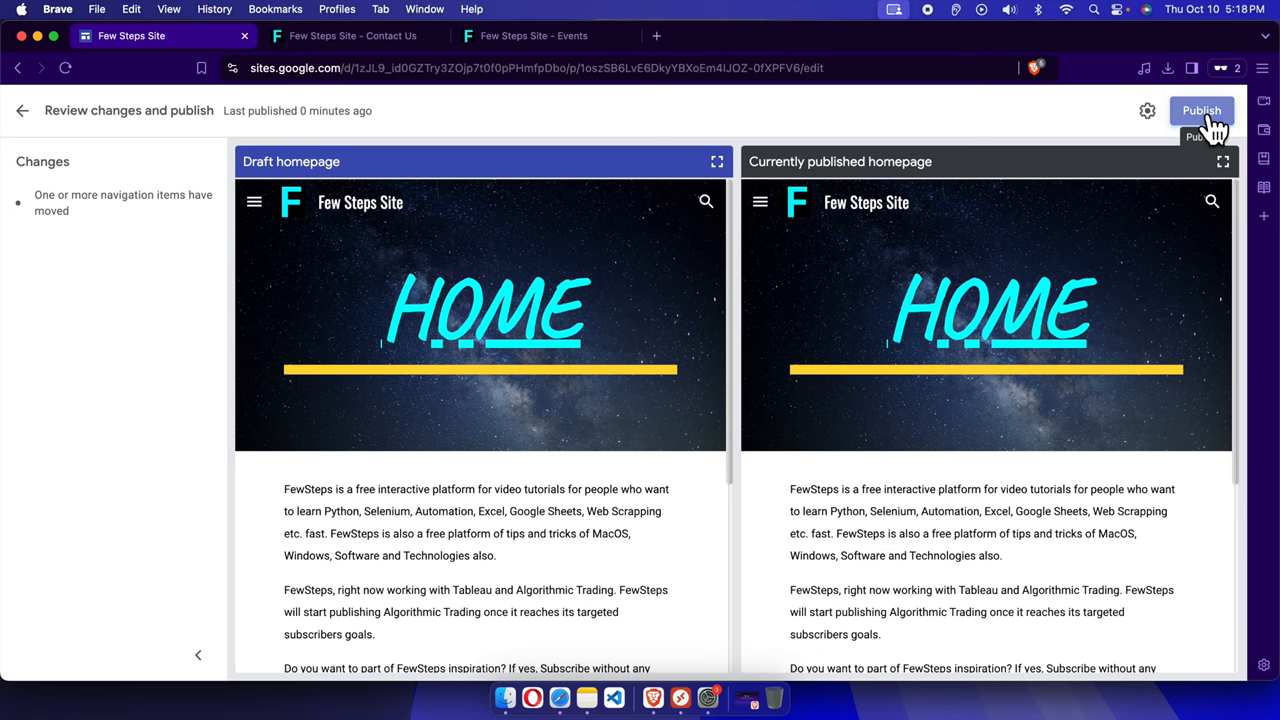
# - Publish the site with Windows 11 Tips now ordered before MacOS Tips
pyautogui.click(1201, 110)
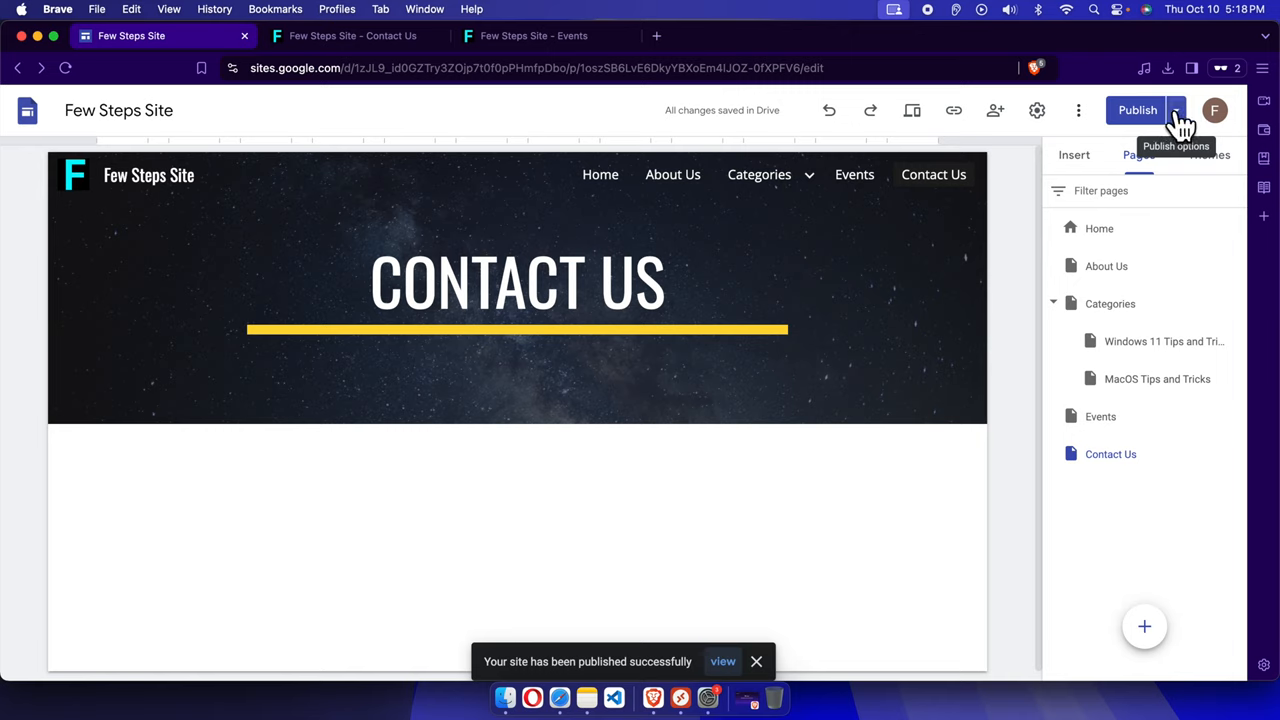
# - Open View published site from the Publish dropdown
pyautogui.click(1176, 110)
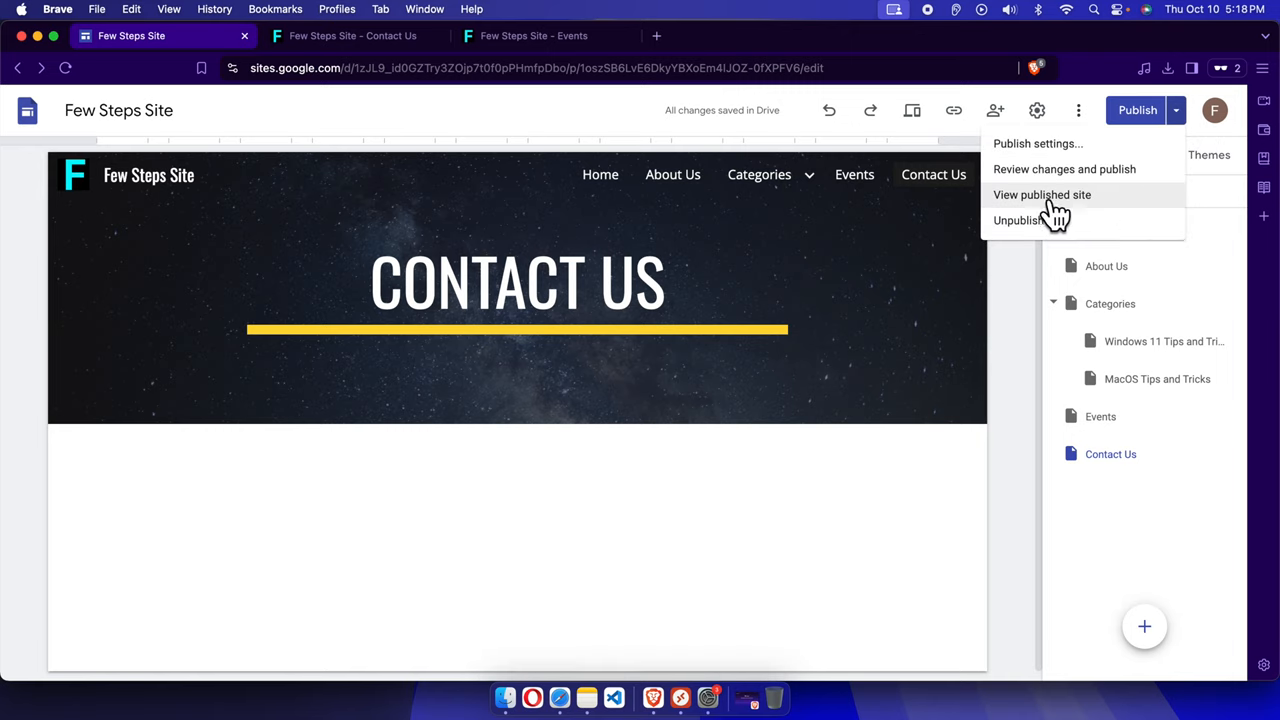
pyautogui.click(1042, 195)
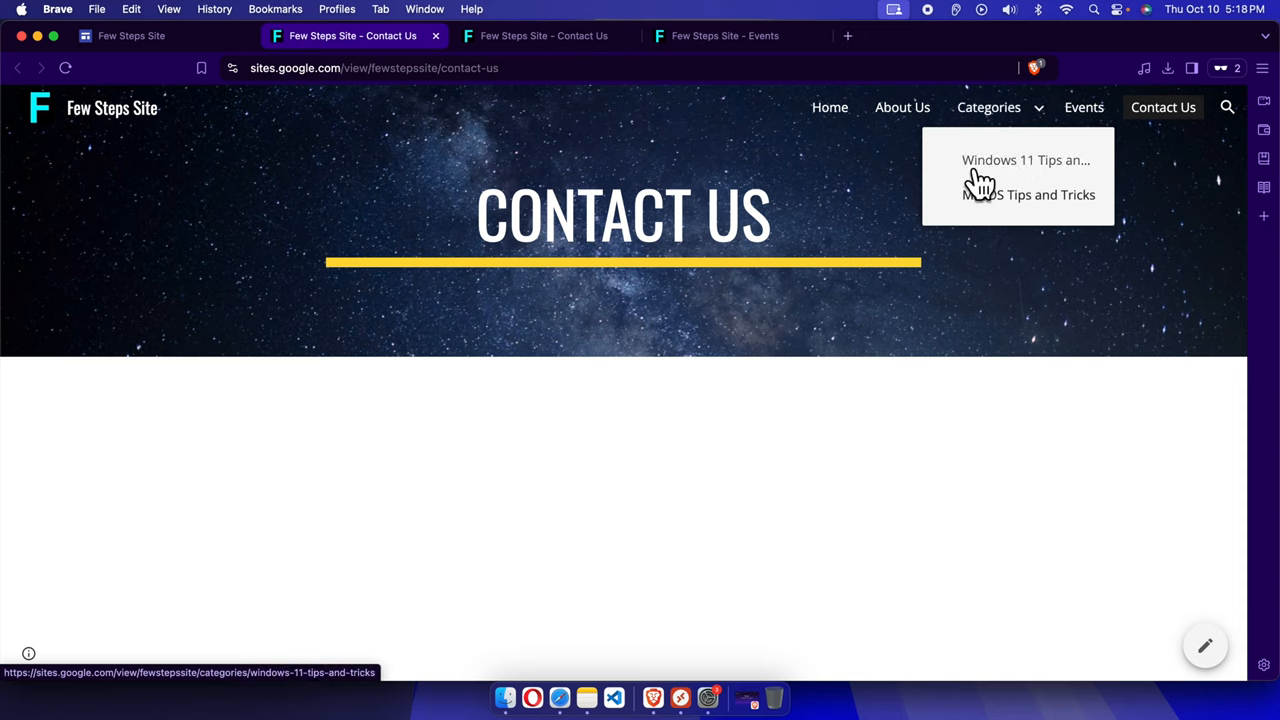
pyautogui.moveTo(1063, 228)
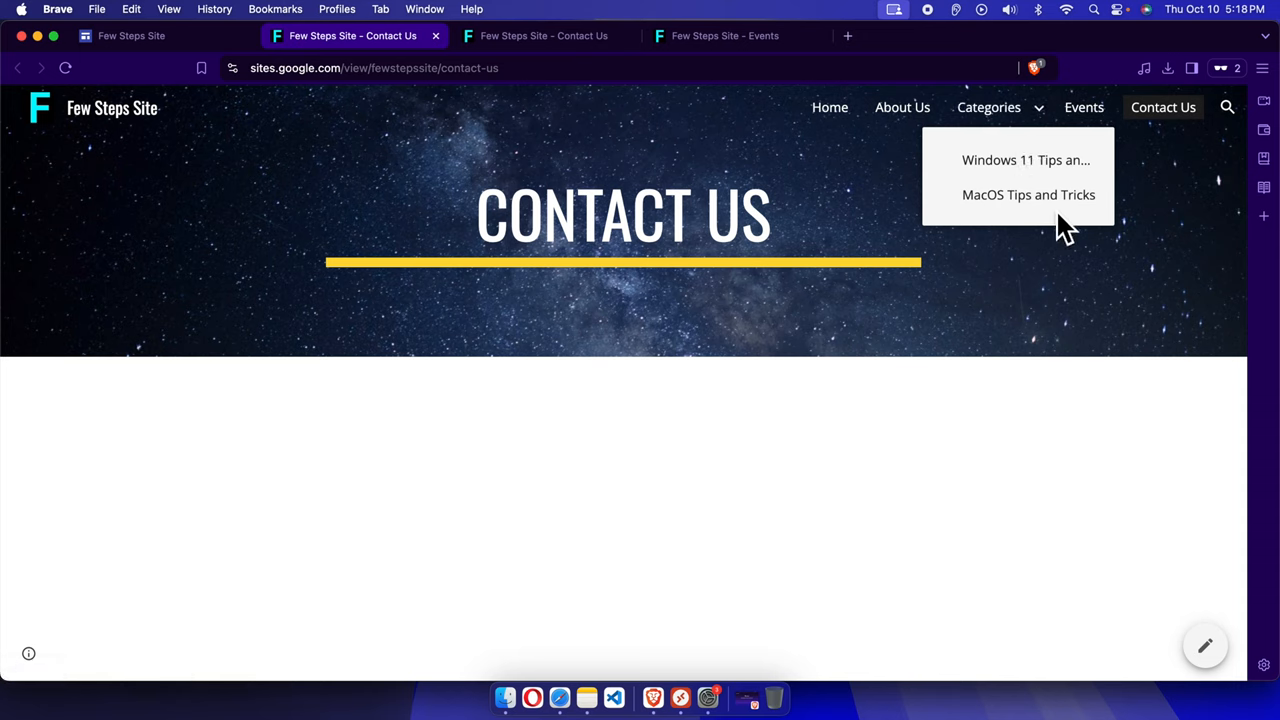
pyautogui.moveTo(1065, 245)
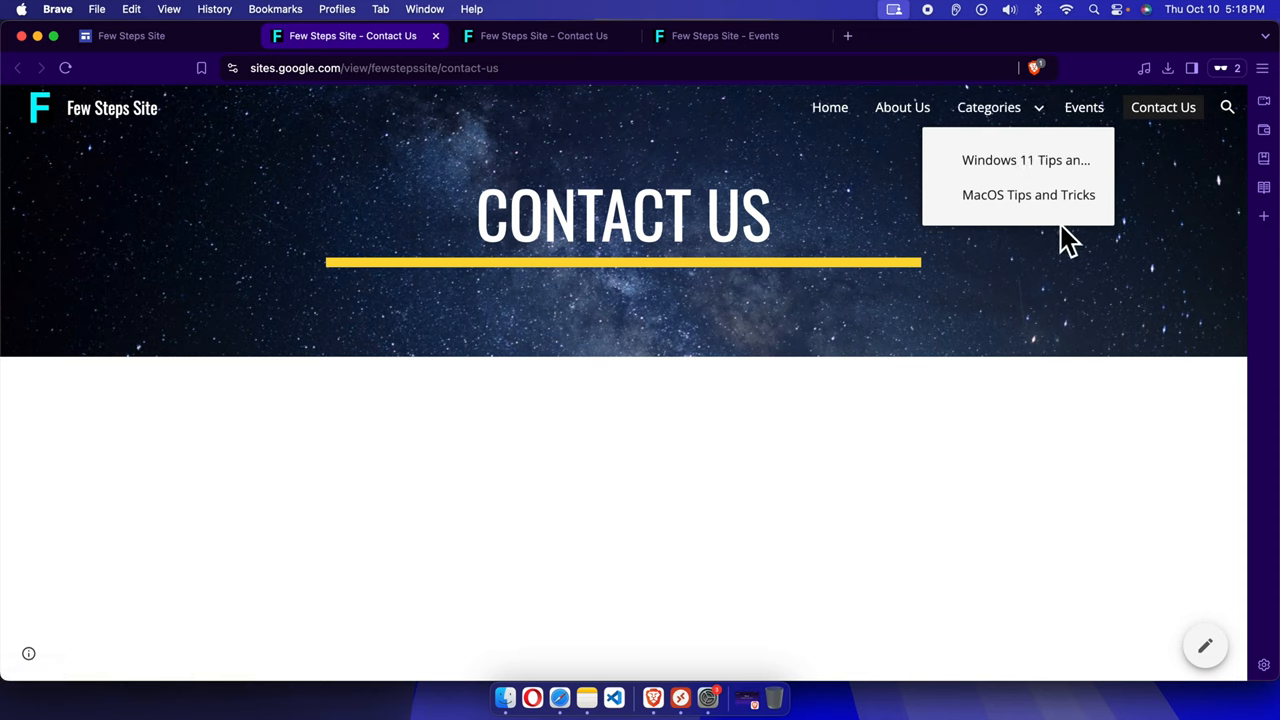
# - Return to the editor tab after checking Windows 11 Tips sits above MacOS Tips
pyautogui.click(131, 35)
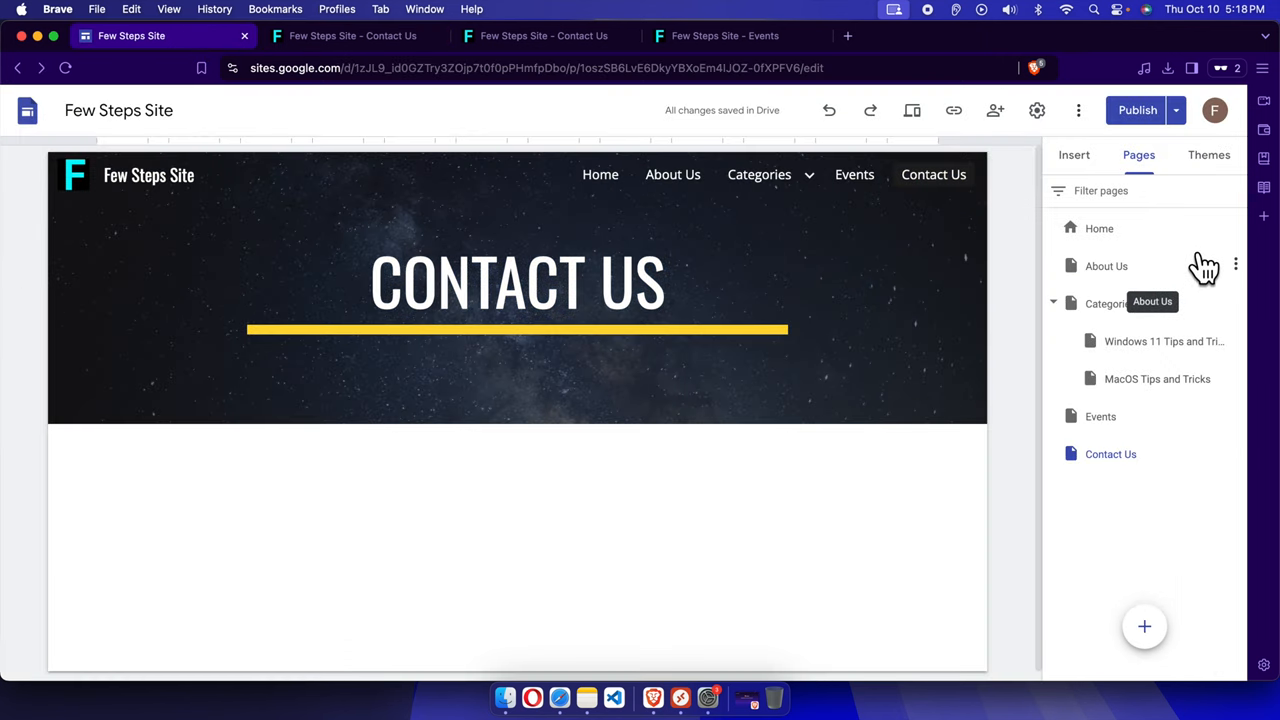
pyautogui.moveTo(1160, 275)
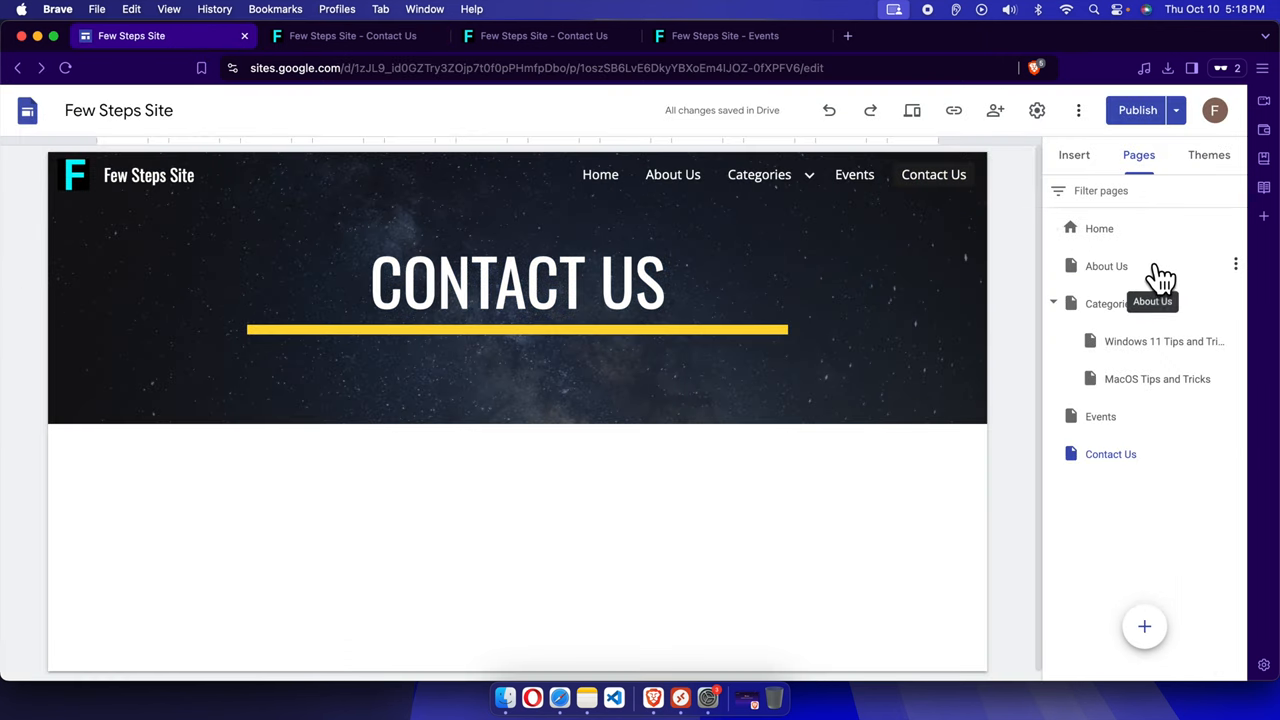
pyautogui.moveTo(1157, 378)
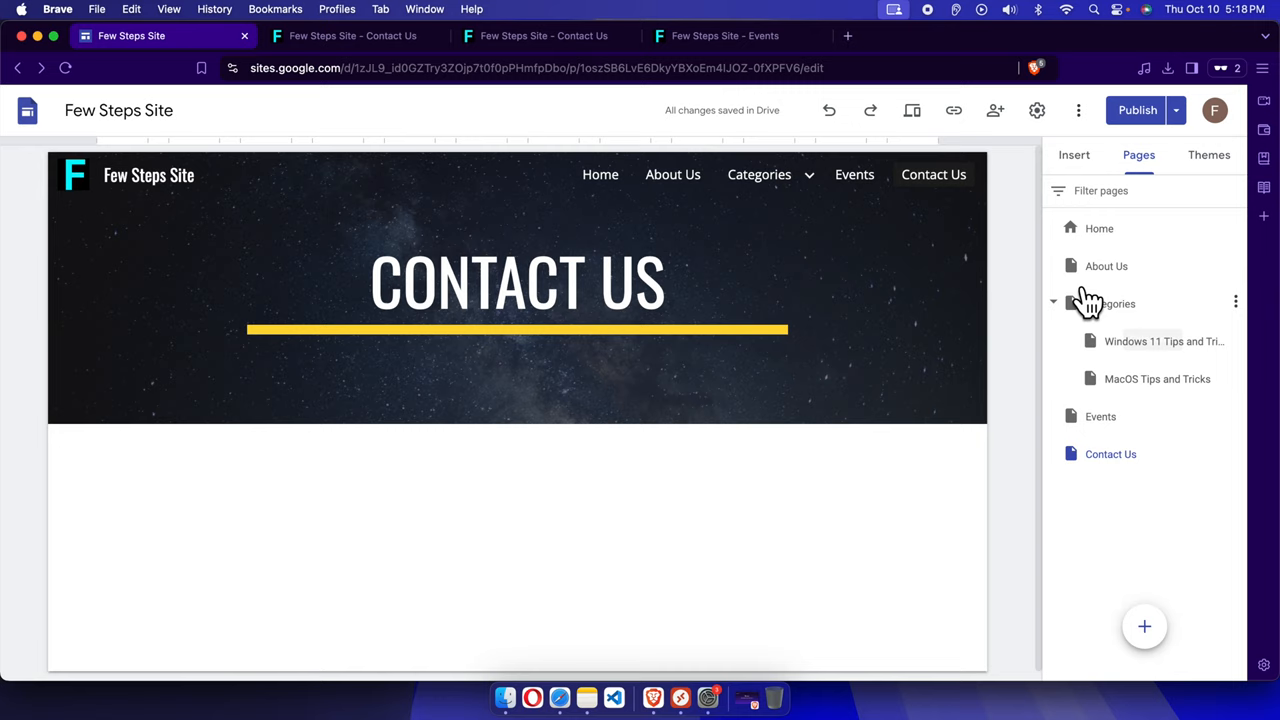
pyautogui.moveTo(1035, 378)
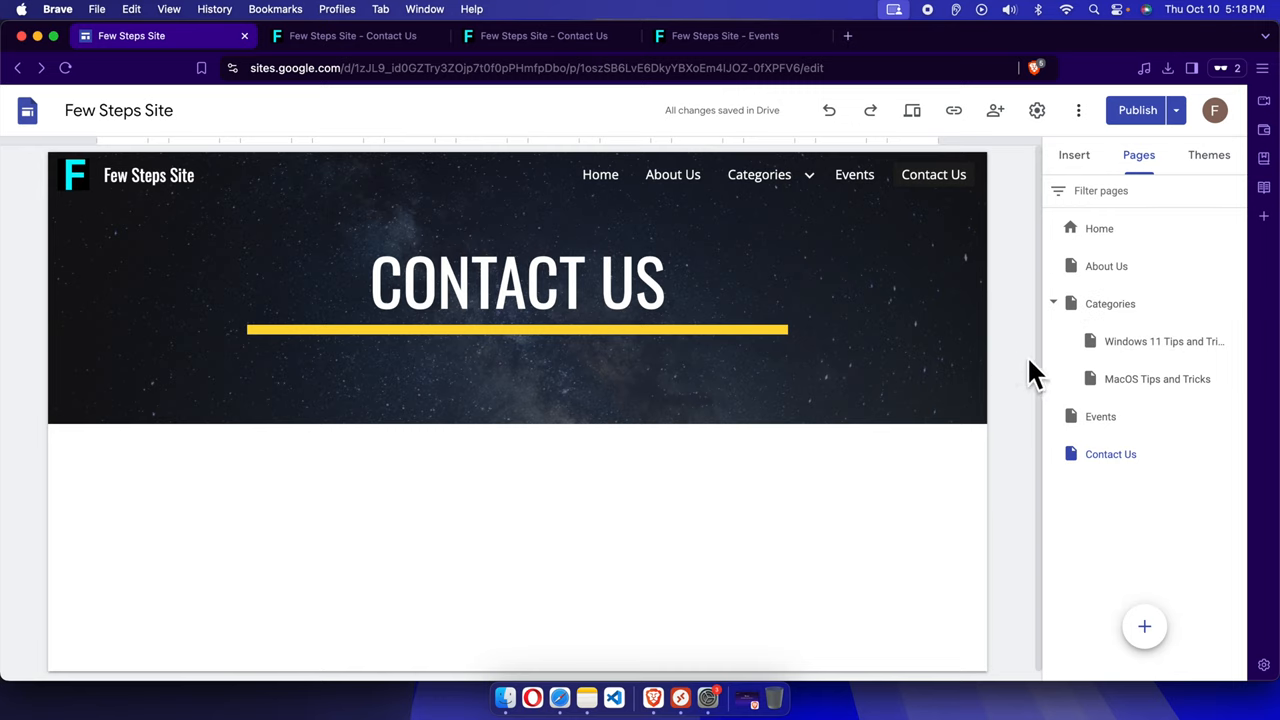
pyautogui.moveTo(1022, 362)
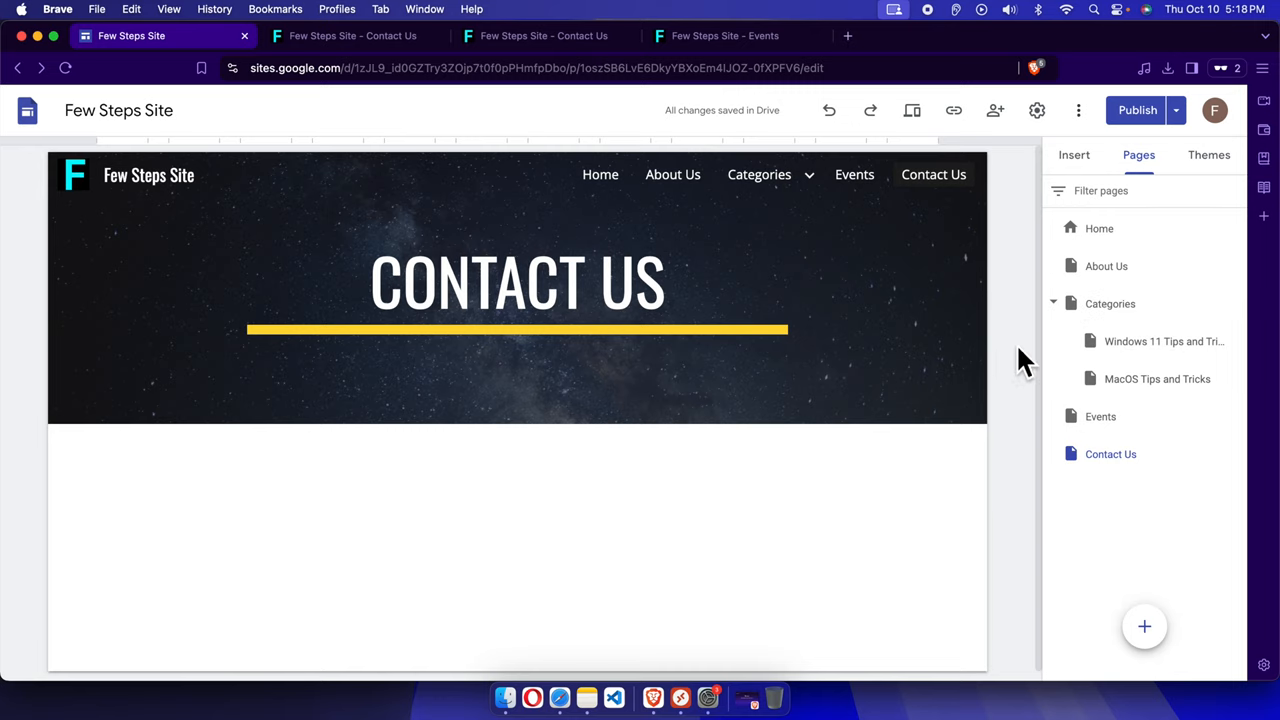